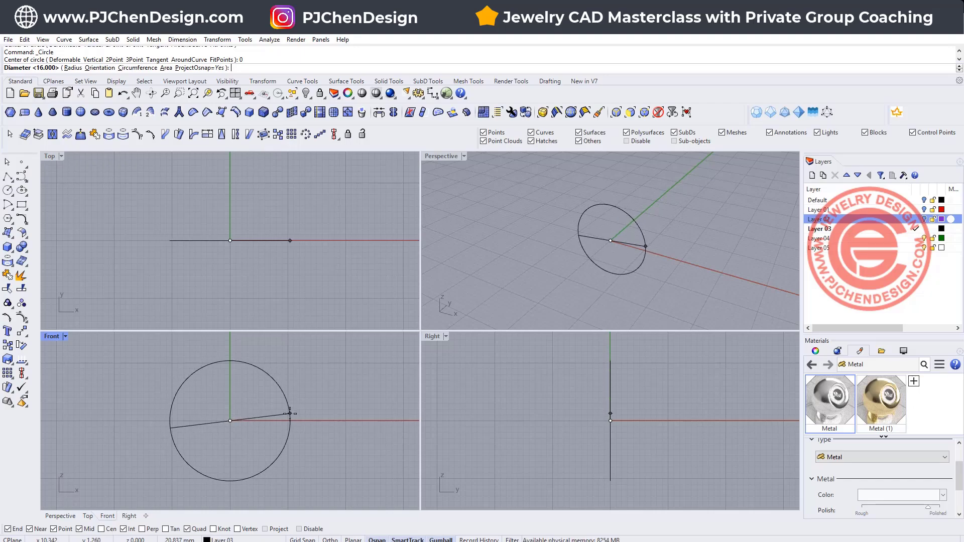
Step: Draw the upright 16 mm diameter circle centred on the origin in the Front view
{"action": "left_click", "coordinate": [289, 414]}
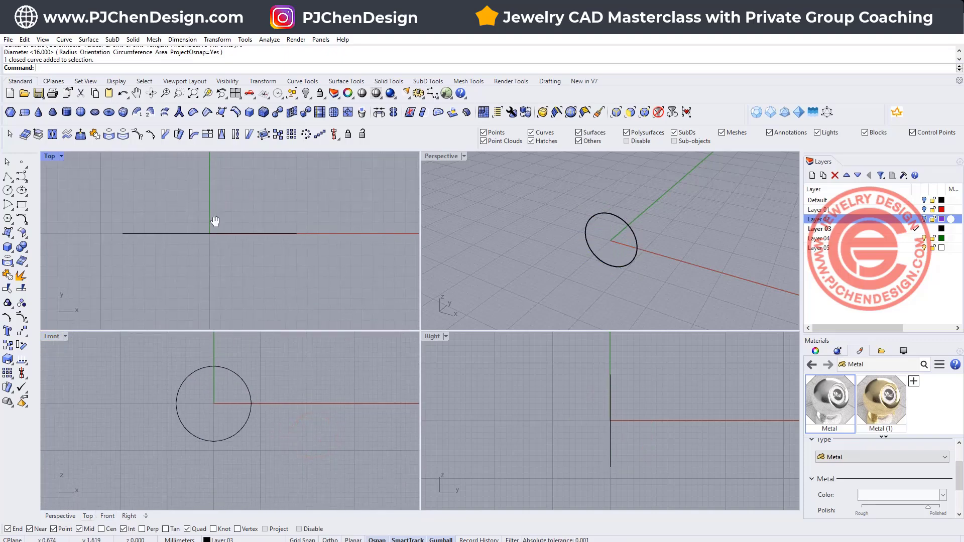
{"action": "left_click", "coordinate": [8, 190]}
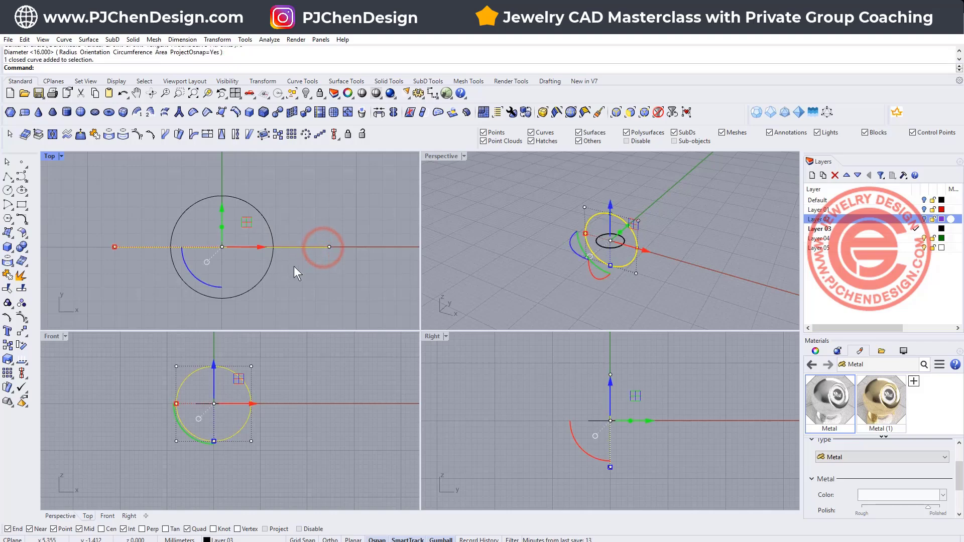
{"action": "mouse_move", "coordinate": [182, 212]}
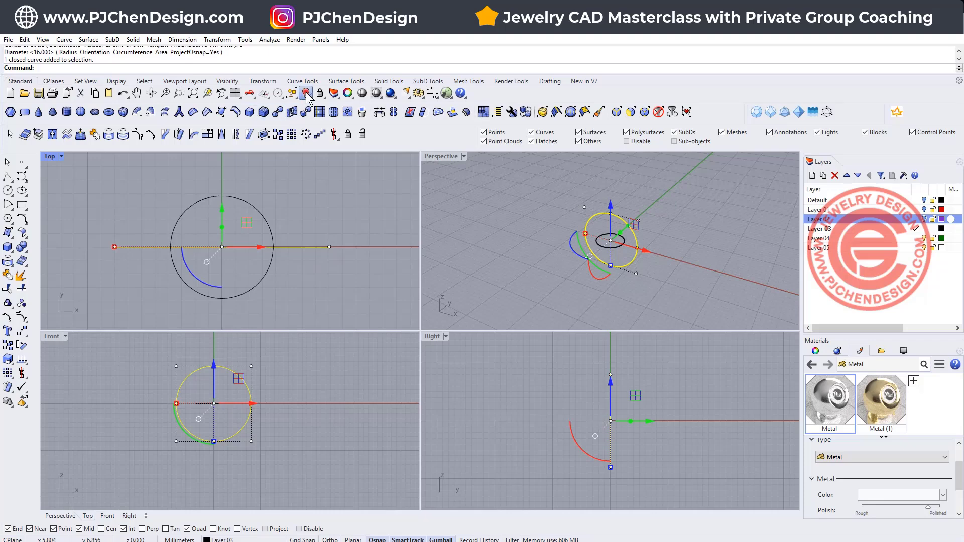
Step: Hide the upright circle and draw a line from its midpoint at the flat circle's centre
{"action": "left_click", "coordinate": [304, 93]}
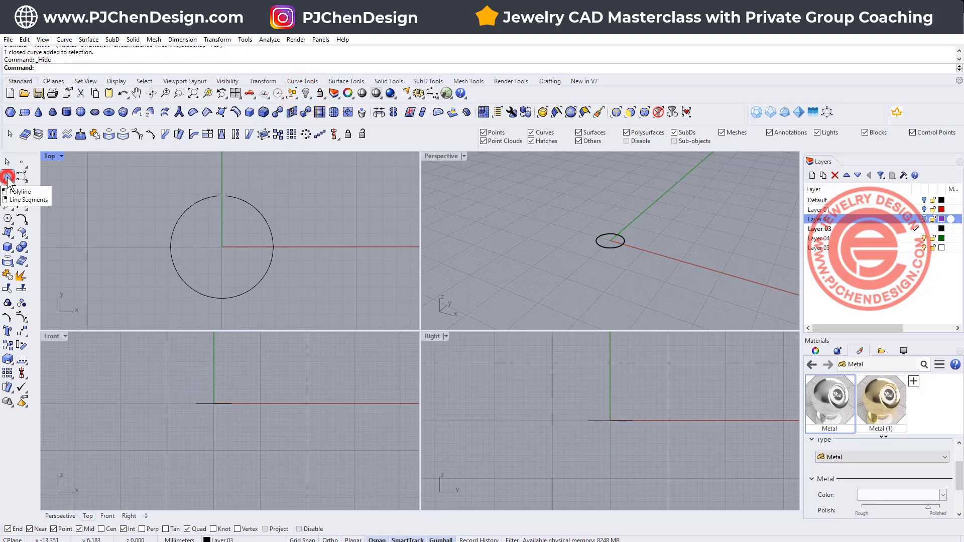
{"action": "mouse_move", "coordinate": [52, 180]}
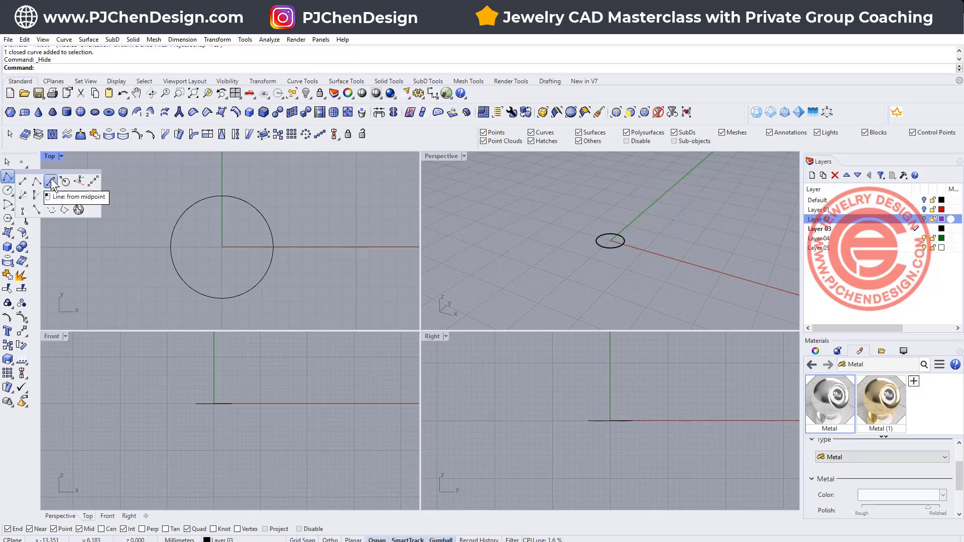
{"action": "left_click", "coordinate": [51, 181]}
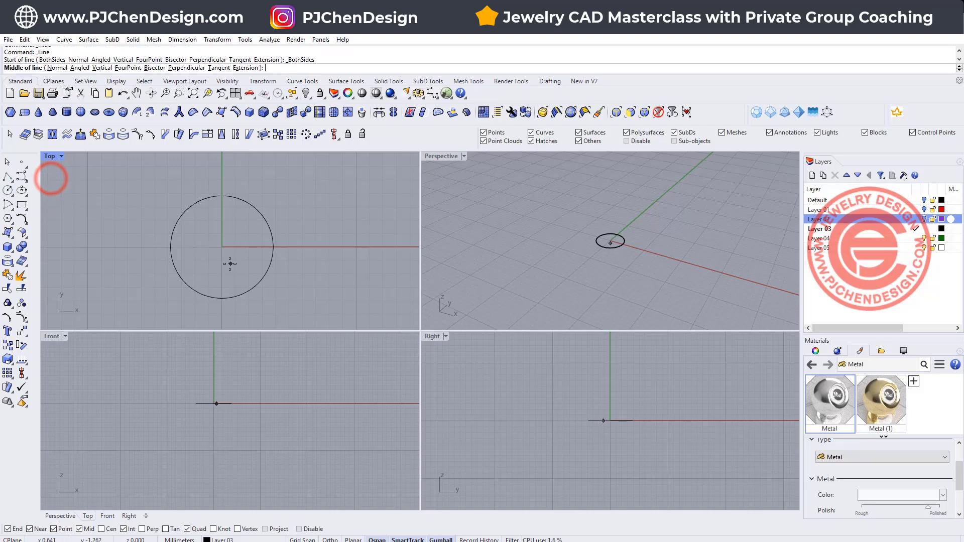
{"action": "left_click", "coordinate": [387, 247]}
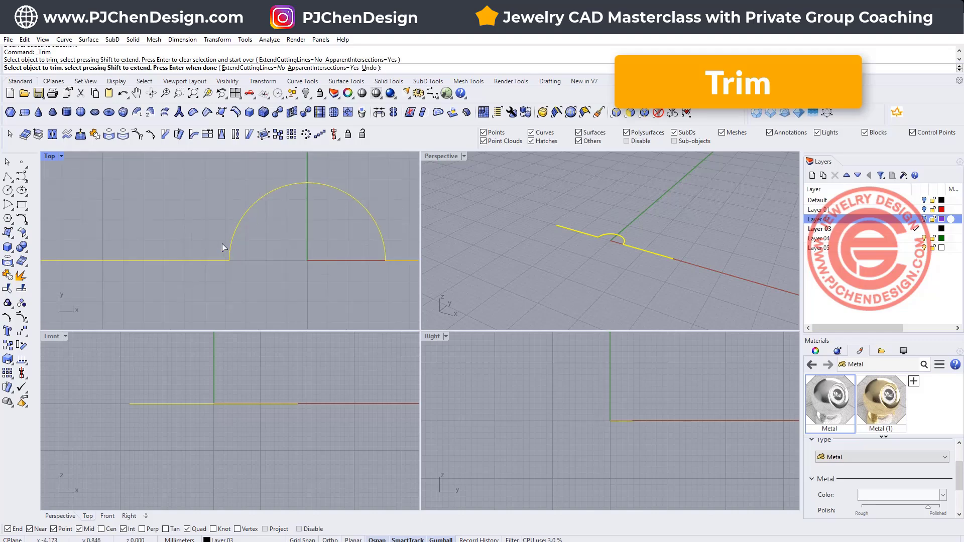
Step: Finish the trim and round both corners of the bump with radius 1 fillets
{"action": "left_click", "coordinate": [363, 221]}
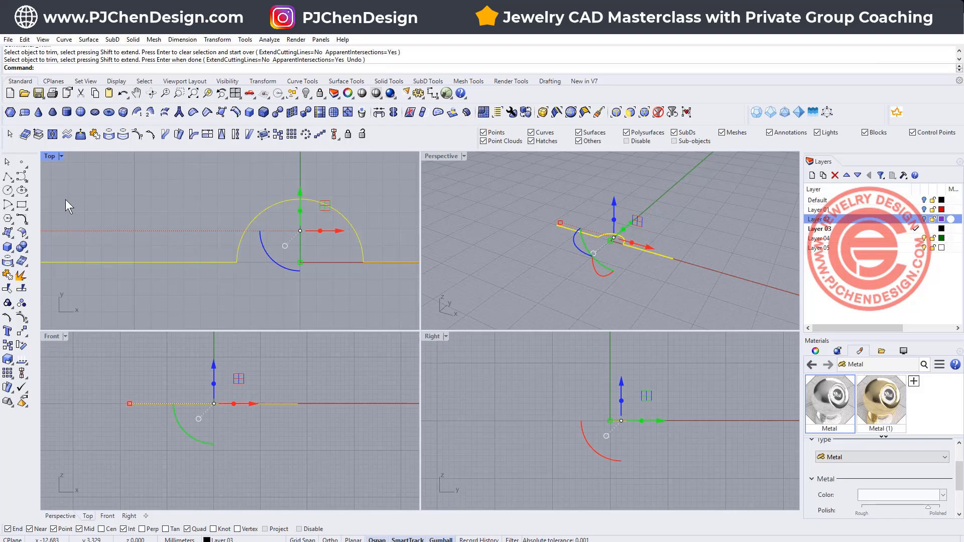
{"action": "mouse_move", "coordinate": [20, 220]}
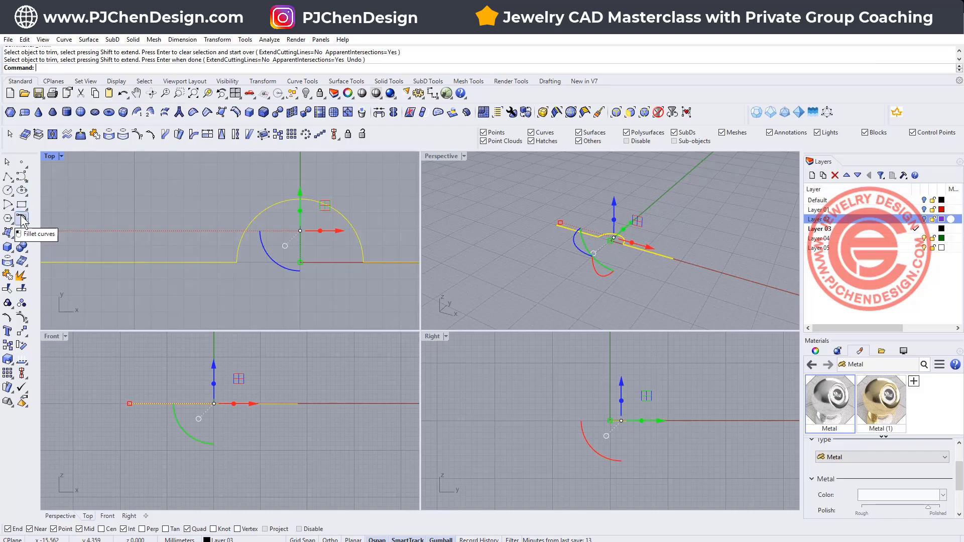
{"action": "left_click", "coordinate": [21, 220]}
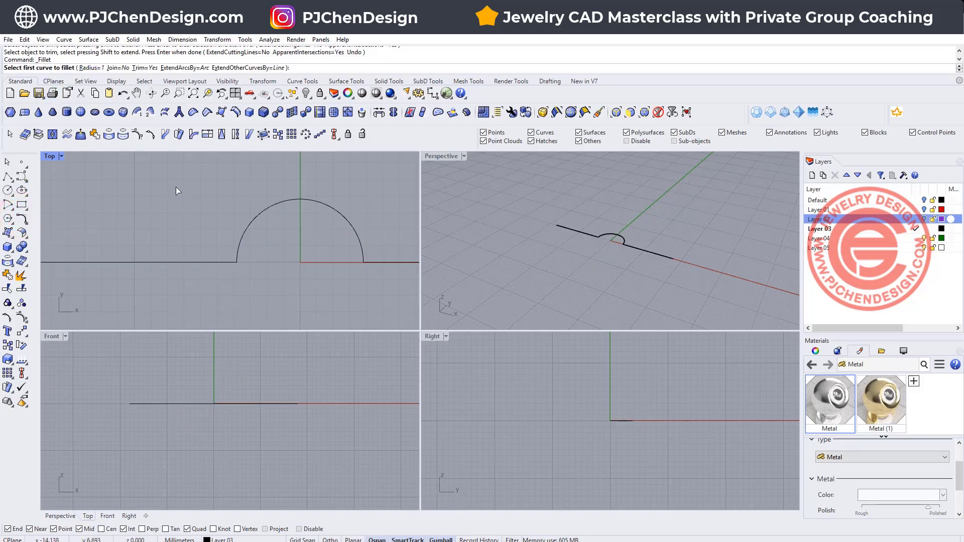
{"action": "left_click", "coordinate": [239, 252]}
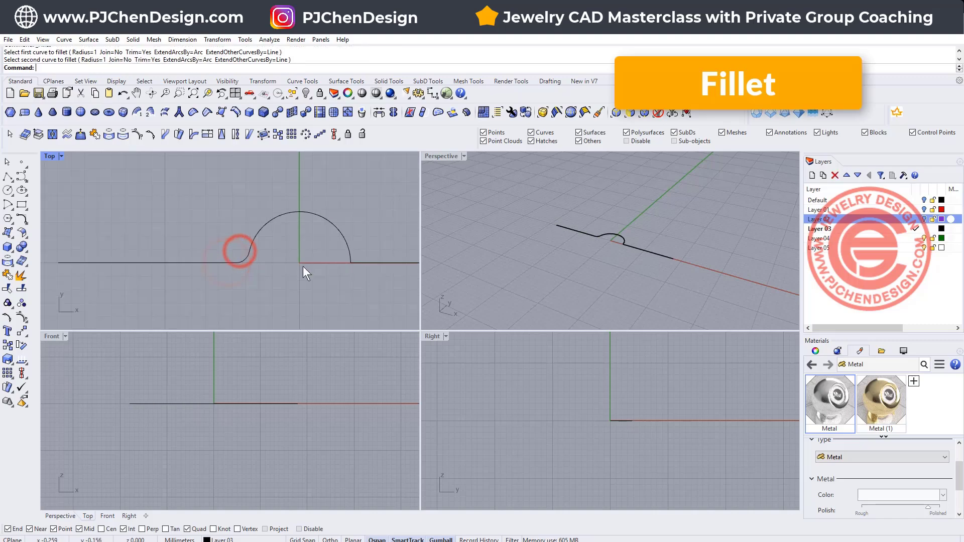
{"action": "left_click", "coordinate": [277, 256]}
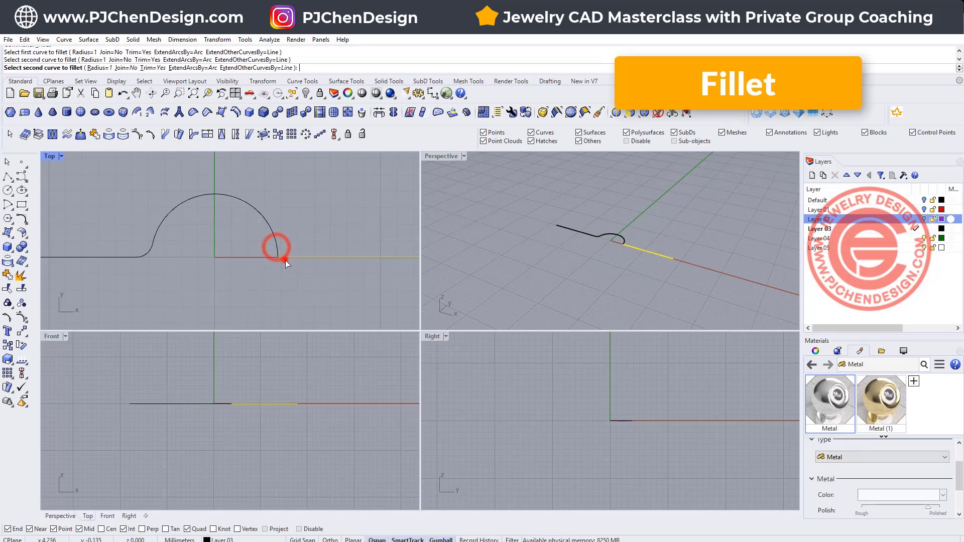
{"action": "left_click", "coordinate": [277, 252]}
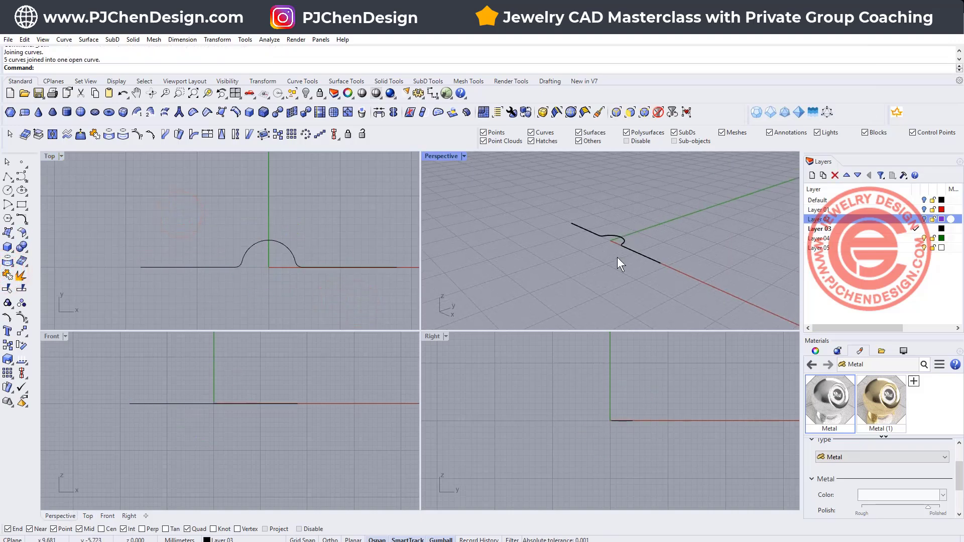
{"action": "mouse_move", "coordinate": [306, 93]}
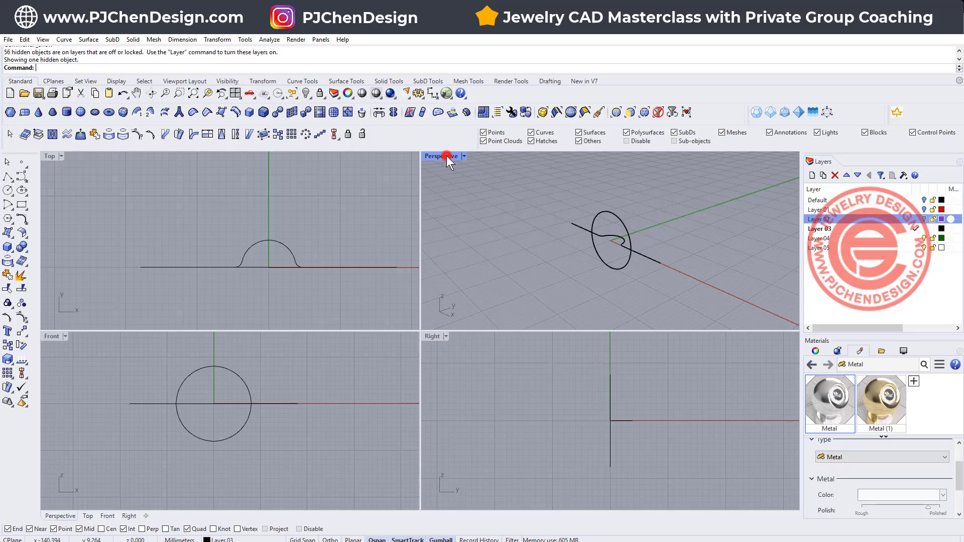
Step: Maximize the Perspective view and select the shown circle with the bump profile, orbiting around them
{"action": "double_click", "coordinate": [437, 155]}
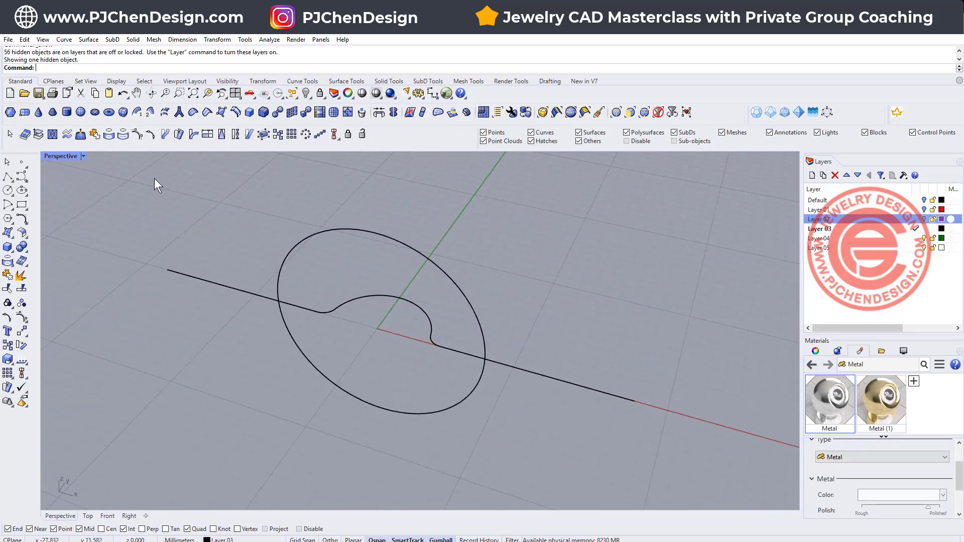
{"action": "left_click", "coordinate": [431, 326]}
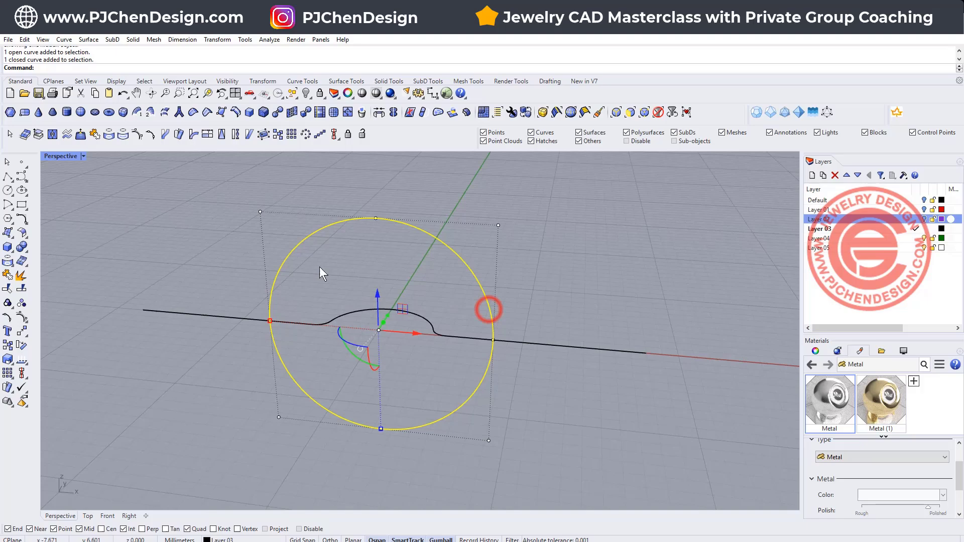
{"action": "left_click", "coordinate": [20, 221]}
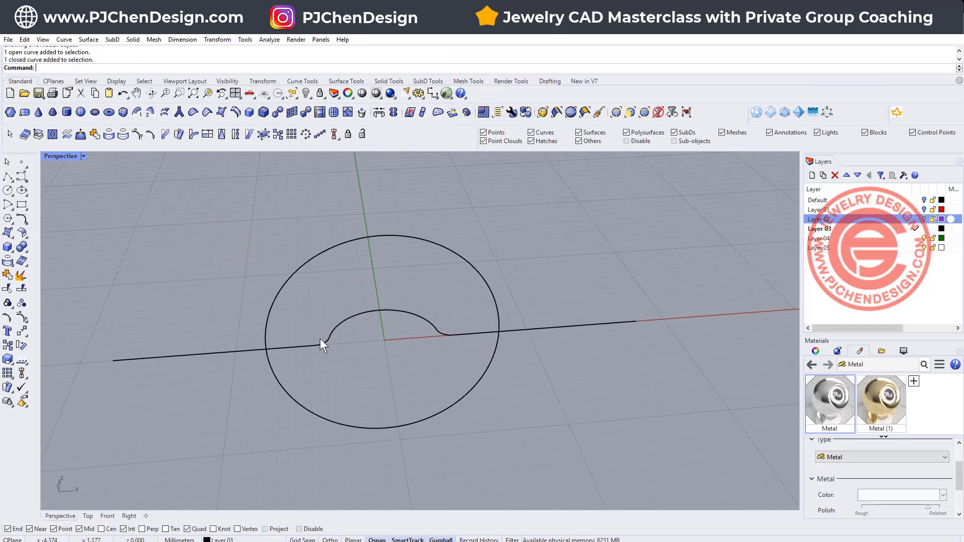
{"action": "left_click", "coordinate": [324, 344]}
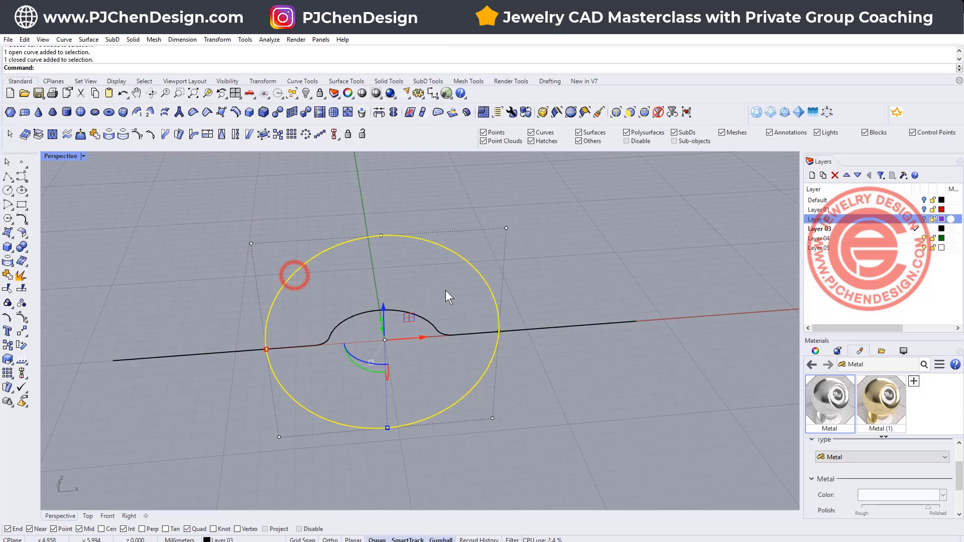
{"action": "left_click_drag", "start_coordinate": [449, 295], "coordinate": [374, 301]}
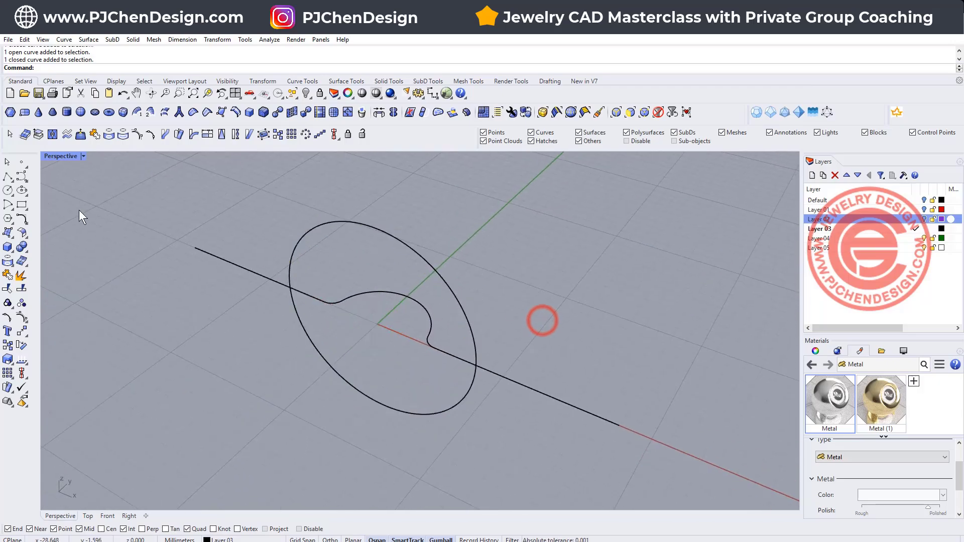
Step: Project the bump profile onto the shank circle and give the resulting curve a red display colour
{"action": "left_click", "coordinate": [8, 219]}
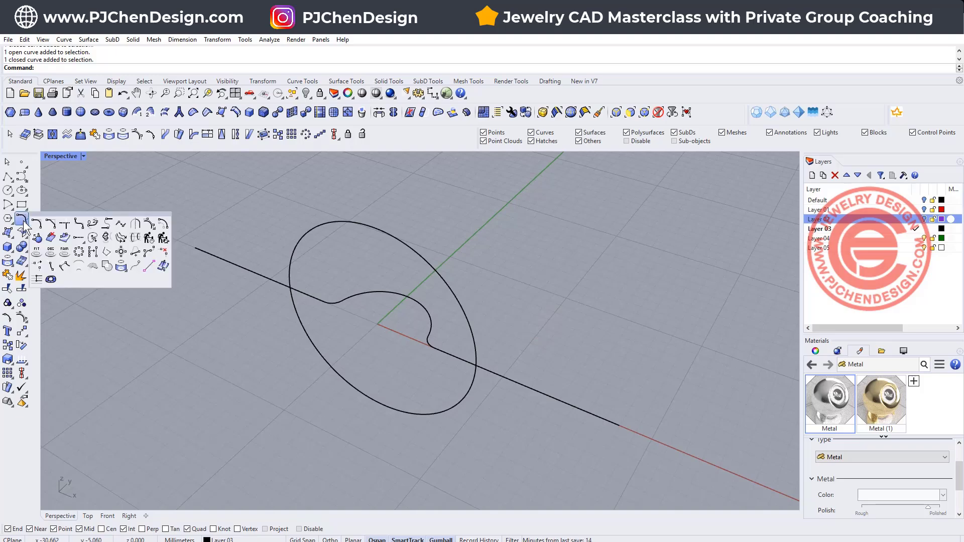
{"action": "mouse_move", "coordinate": [91, 252]}
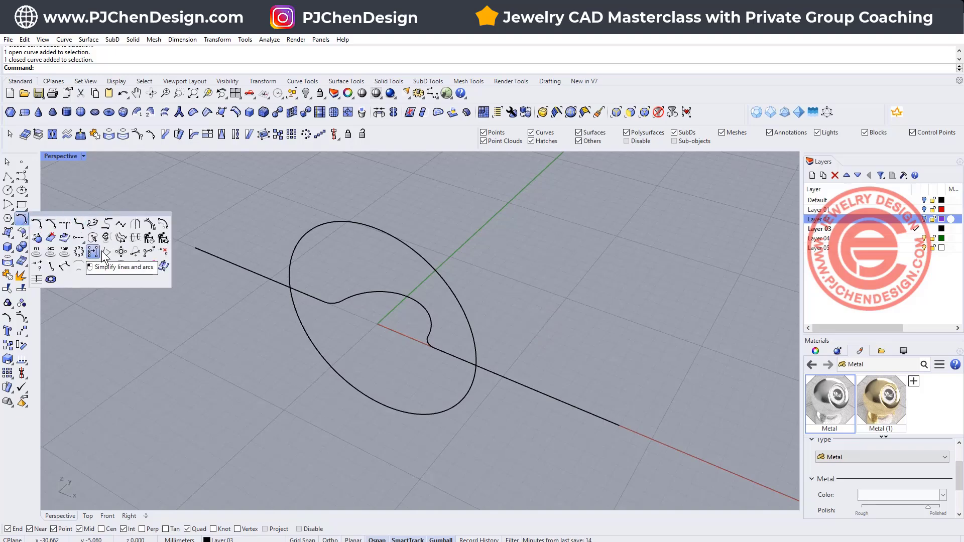
{"action": "mouse_move", "coordinate": [106, 238]}
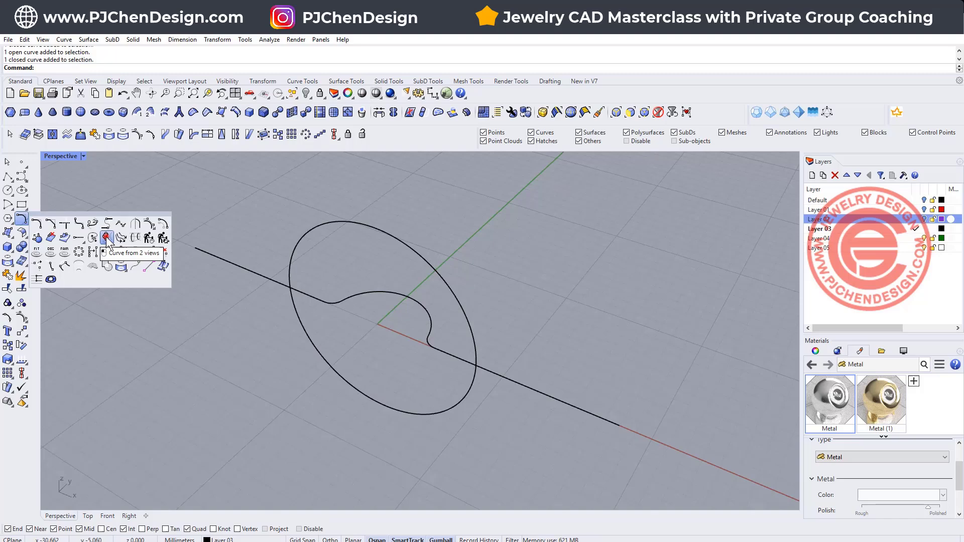
{"action": "left_click", "coordinate": [105, 238]}
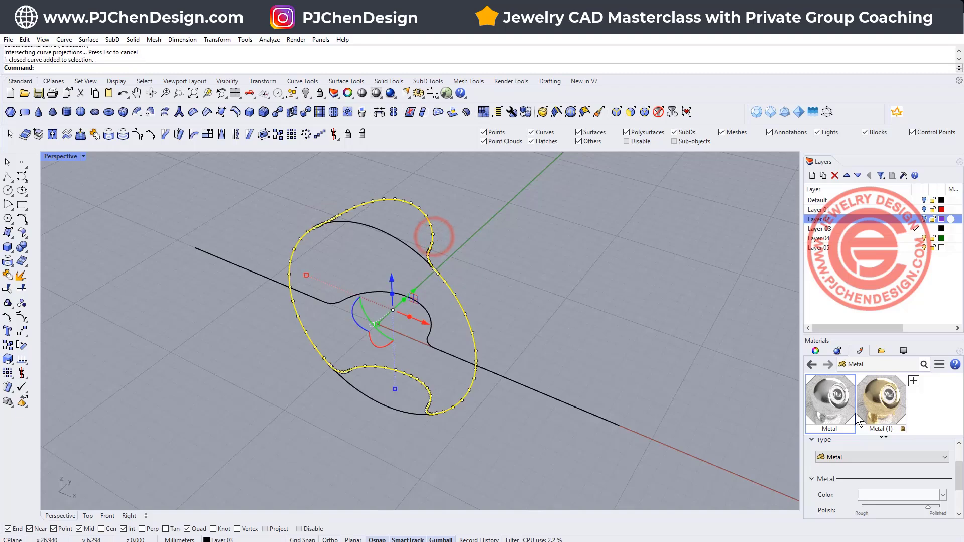
{"action": "left_click", "coordinate": [814, 350]}
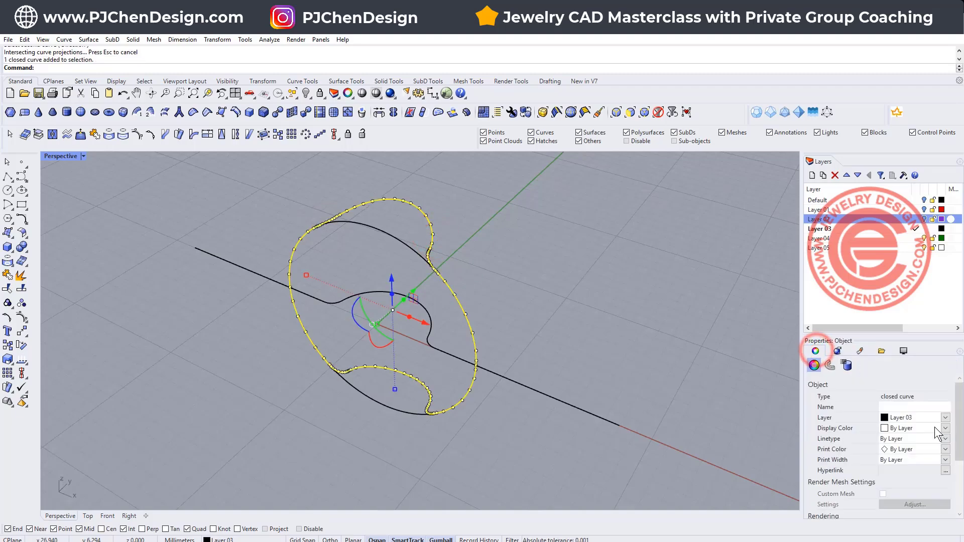
{"action": "left_click", "coordinate": [946, 427]}
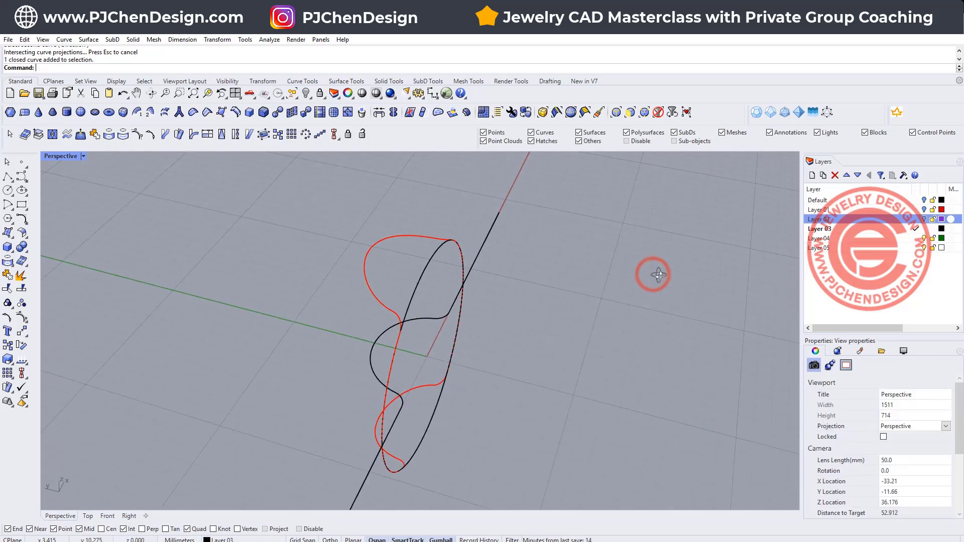
{"action": "left_click_drag", "start_coordinate": [654, 275], "coordinate": [461, 196]}
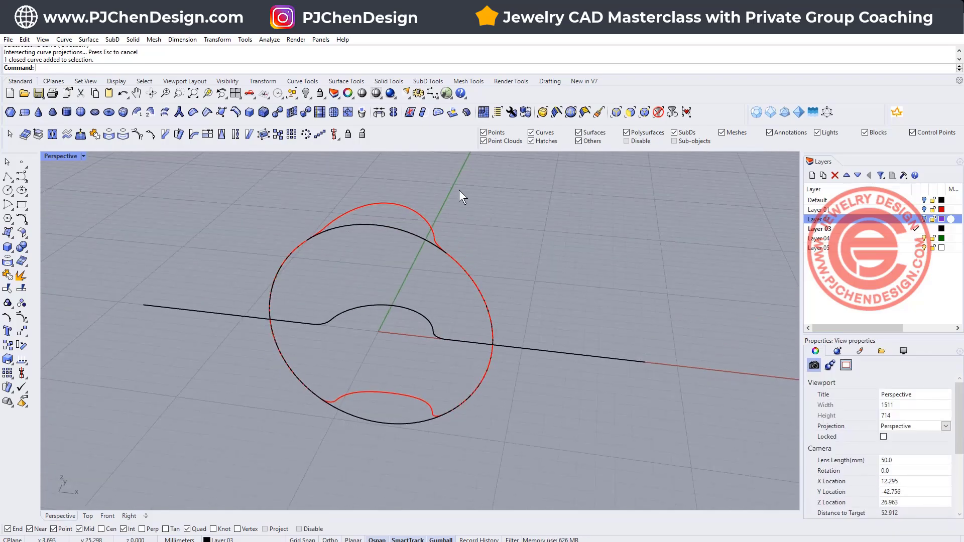
{"action": "left_click", "coordinate": [305, 93]}
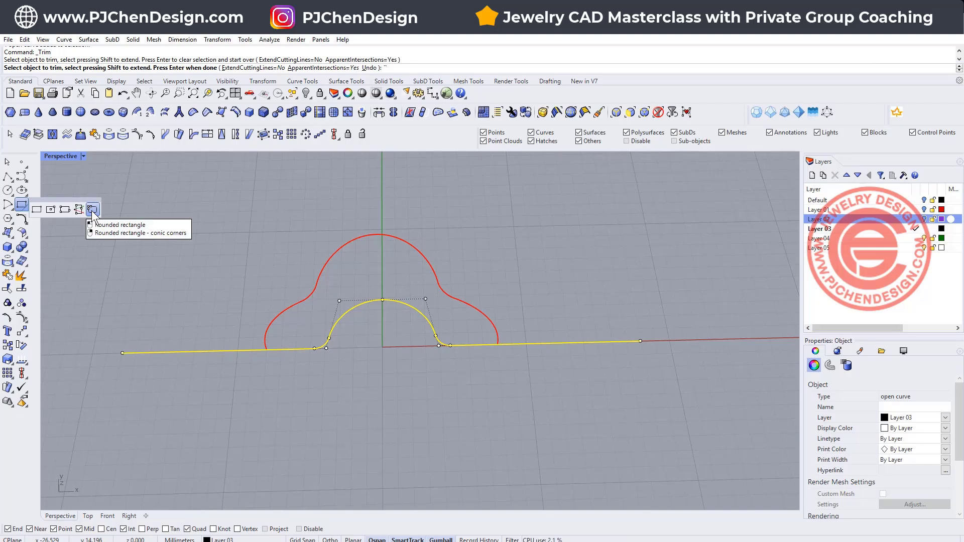
Step: Draw a 1.2 rounded rectangle at one arch end and orient its mirrored copy along the arch
{"action": "left_click", "coordinate": [93, 209]}
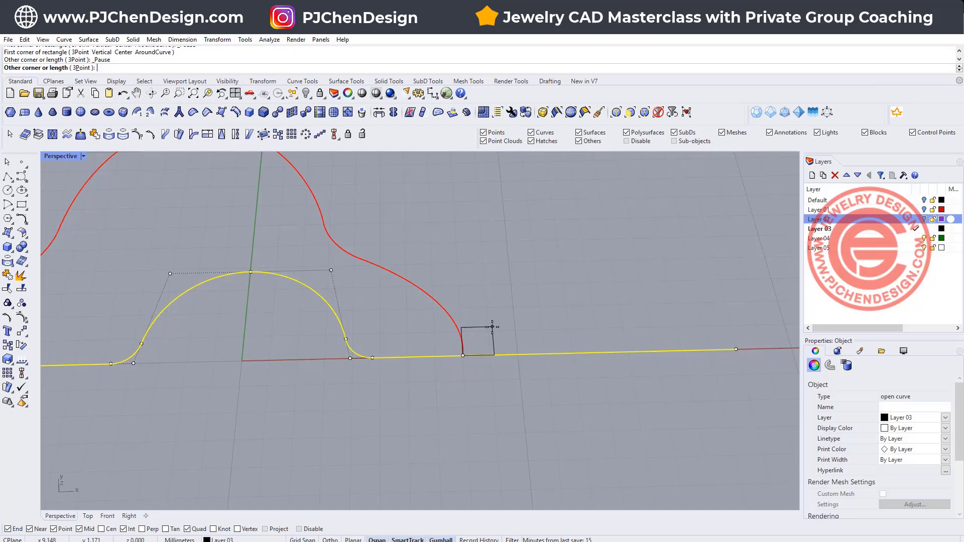
{"action": "type", "text": "1.2"}
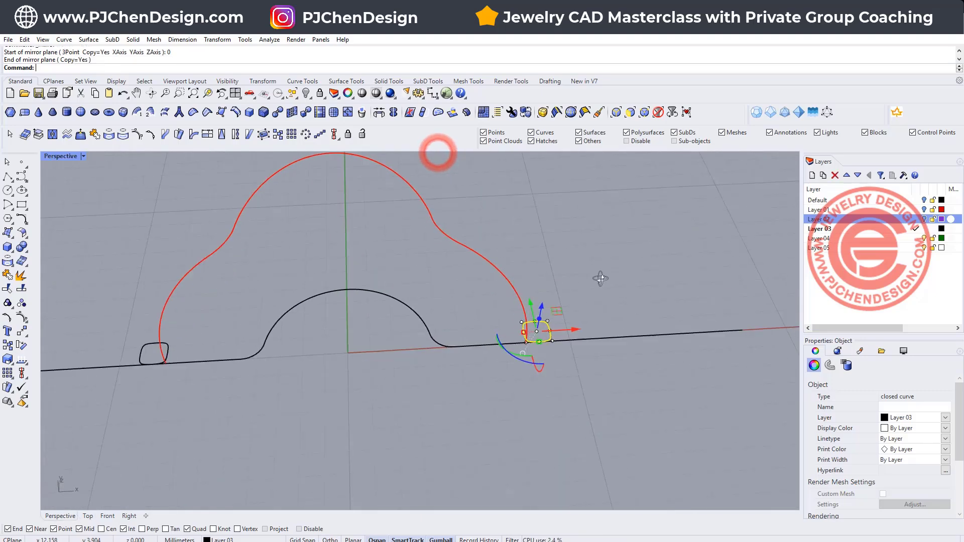
{"action": "left_click_drag", "start_coordinate": [600, 278], "coordinate": [599, 402]}
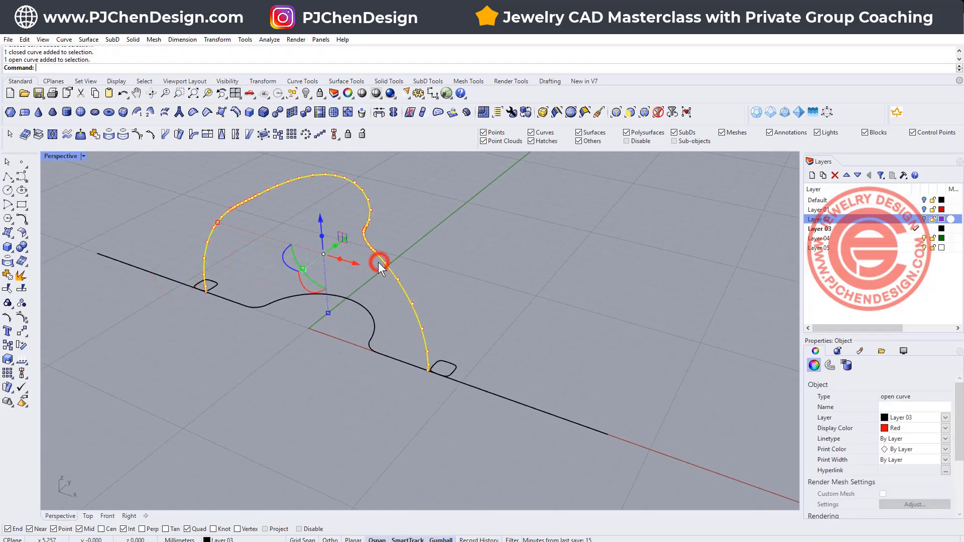
Step: Sweep a tube along the red arch rail through the two rounded-rectangle end profiles
{"action": "left_click", "coordinate": [89, 39]}
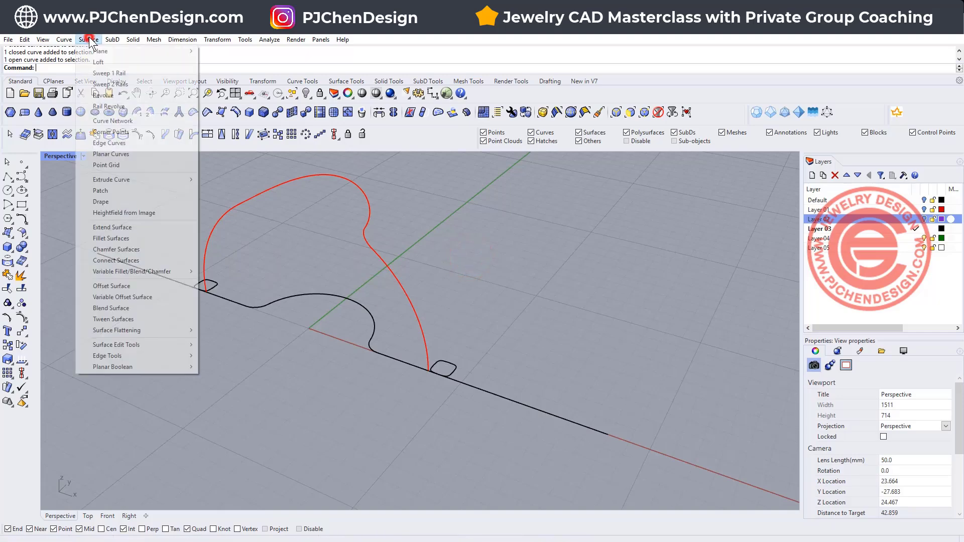
{"action": "left_click", "coordinate": [109, 72]}
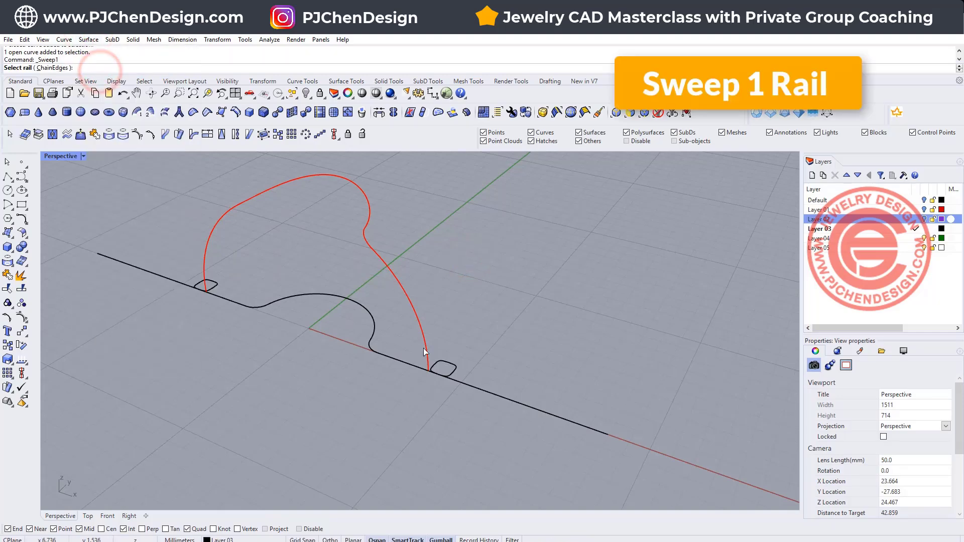
{"action": "left_click", "coordinate": [449, 369]}
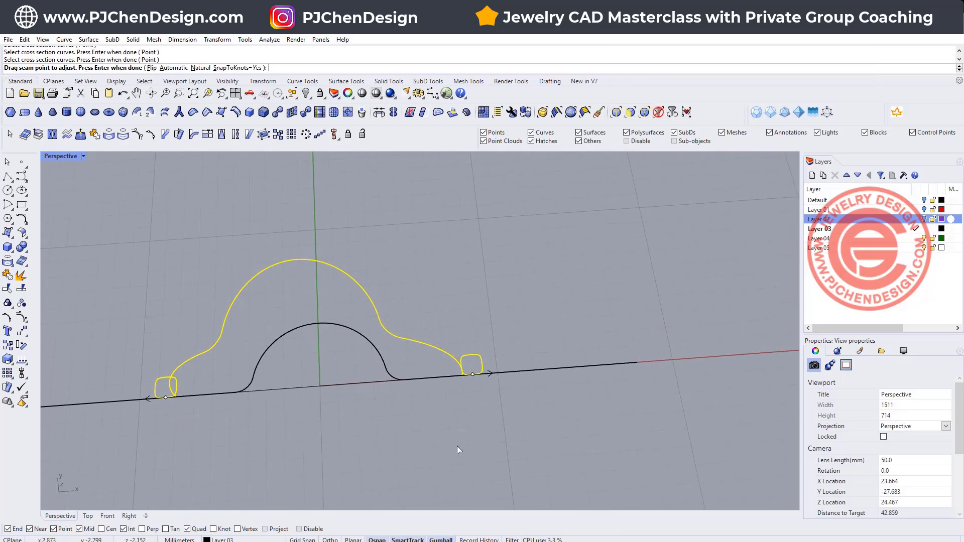
{"action": "mouse_move", "coordinate": [514, 424]}
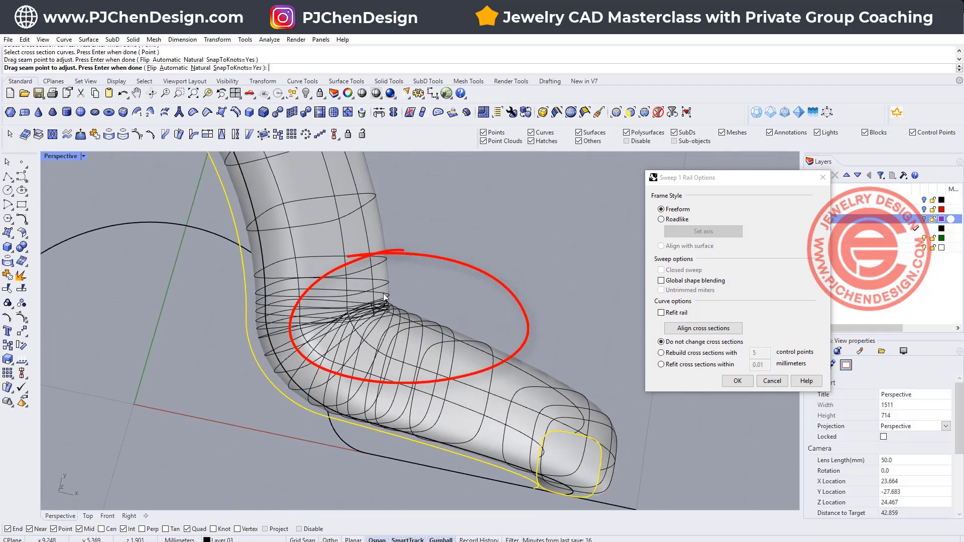
{"action": "mouse_move", "coordinate": [408, 309]}
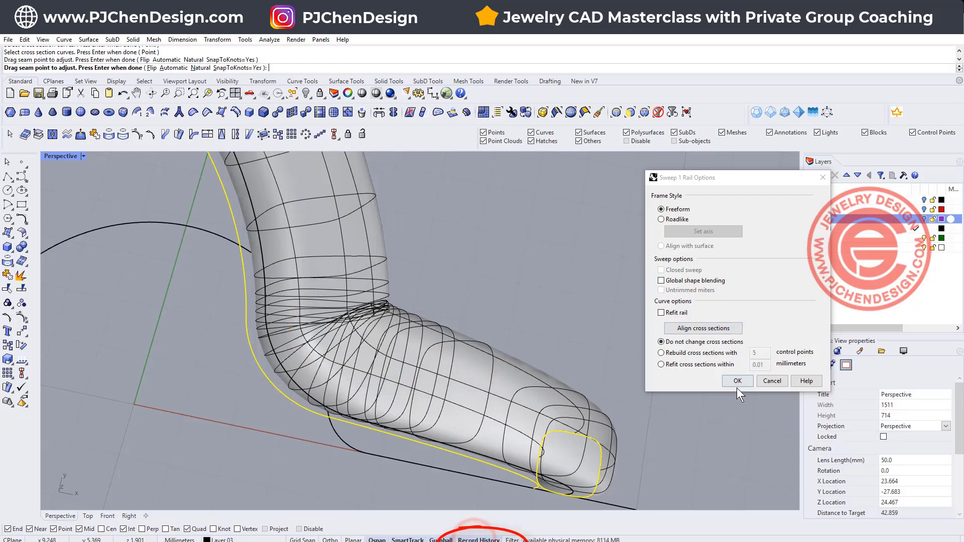
{"action": "left_click", "coordinate": [737, 381]}
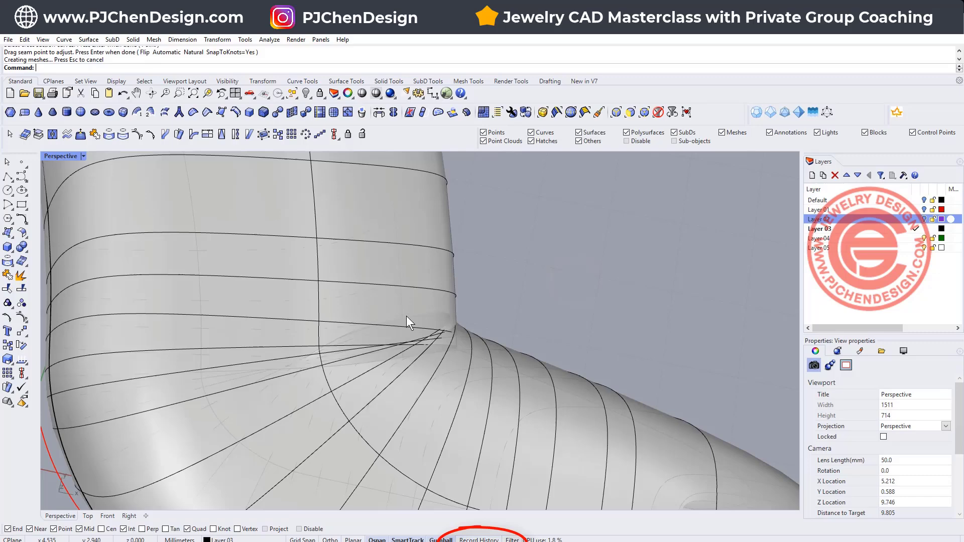
{"action": "left_click", "coordinate": [411, 333]}
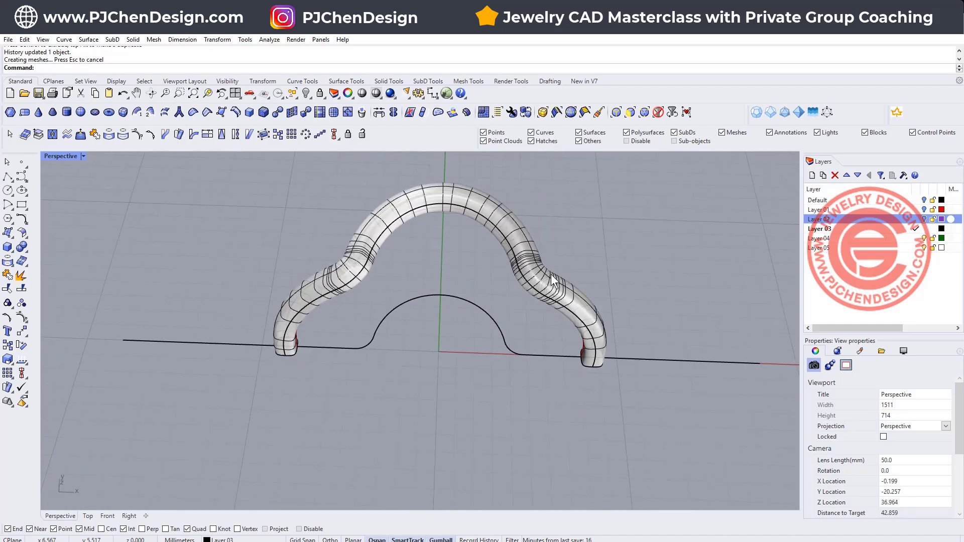
{"action": "left_click_drag", "start_coordinate": [553, 277], "coordinate": [611, 254]}
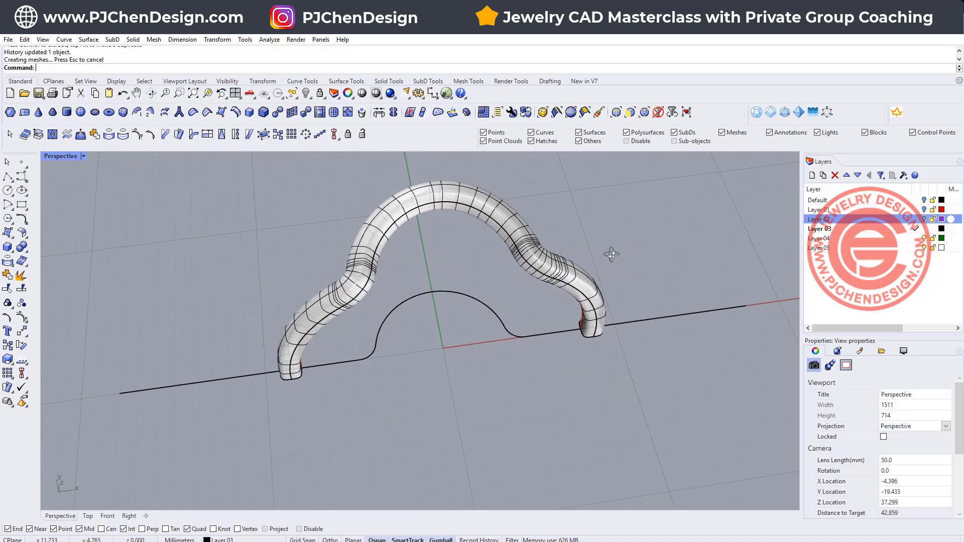
{"action": "left_click", "coordinate": [55, 159]}
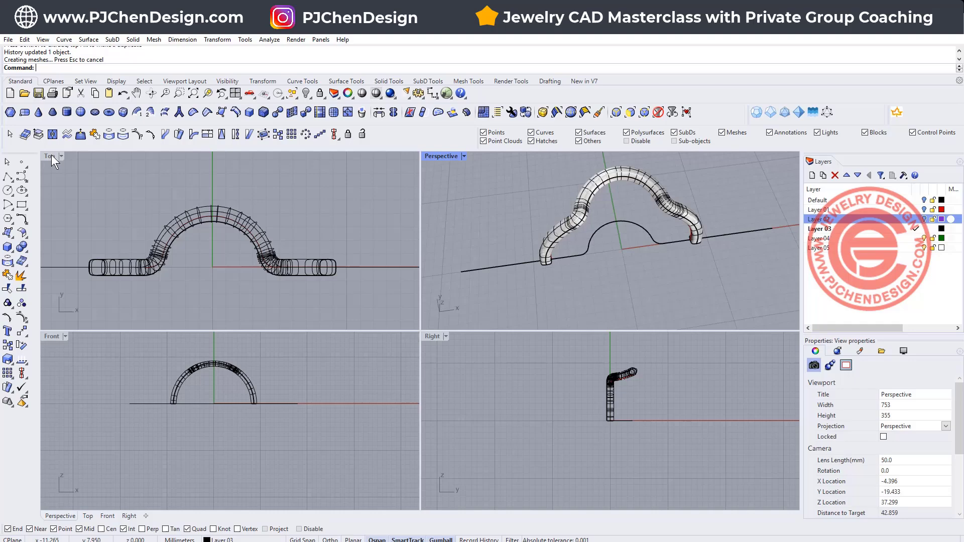
{"action": "mouse_move", "coordinate": [203, 260]}
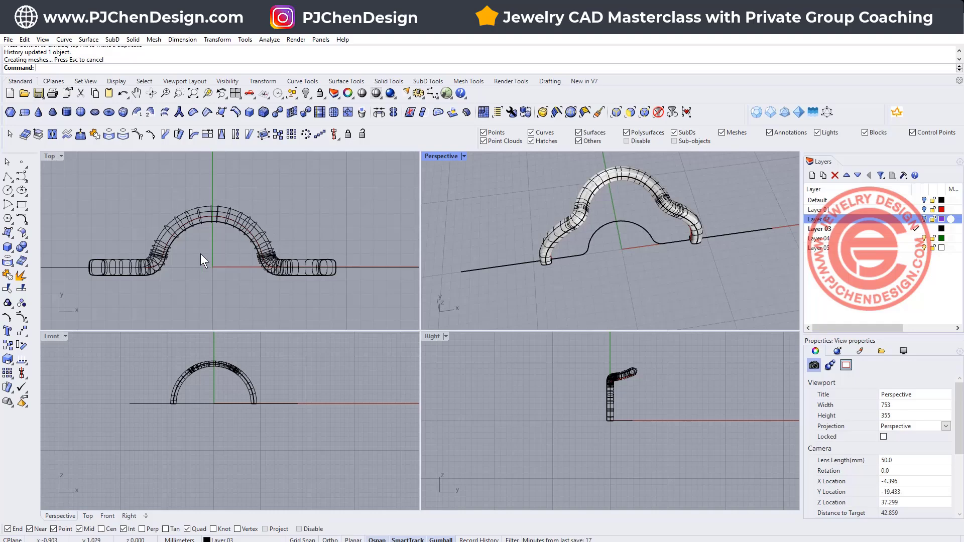
{"action": "mouse_move", "coordinate": [676, 281]}
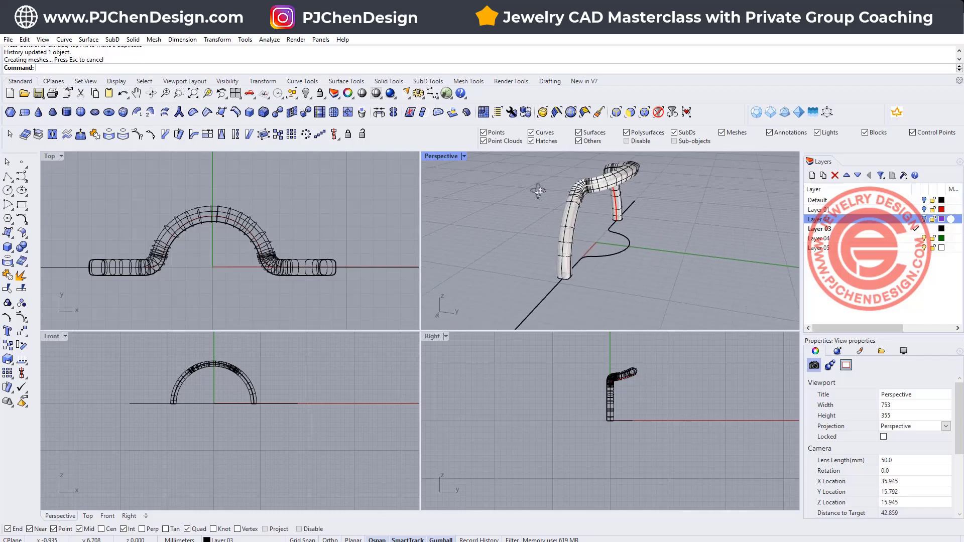
{"action": "double_click", "coordinate": [440, 156]}
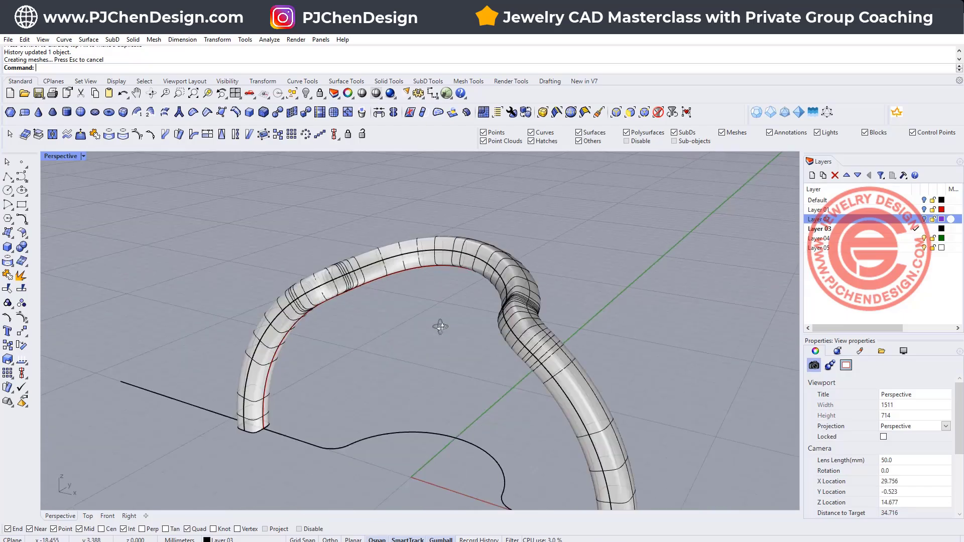
{"action": "left_click_drag", "start_coordinate": [440, 326], "coordinate": [360, 277]}
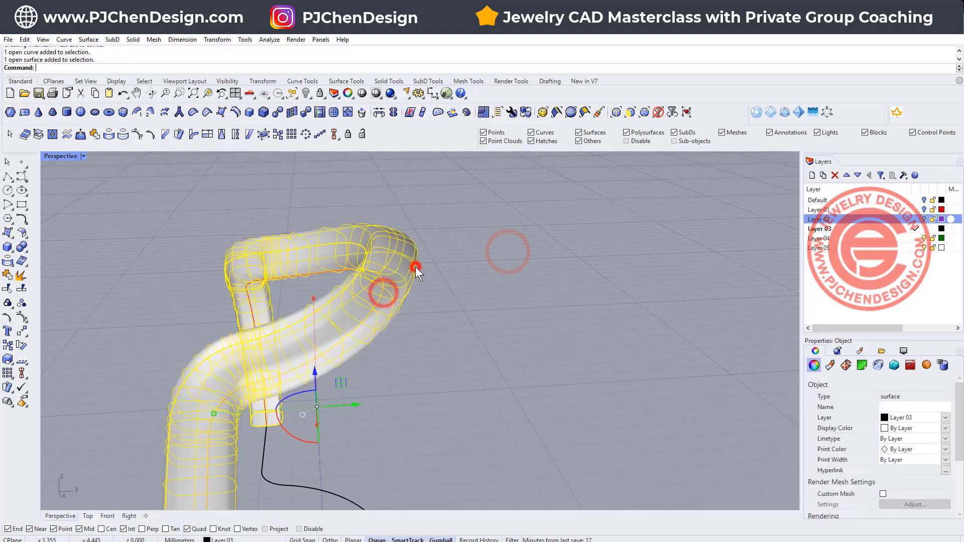
Step: Delete the swept tube and copy an end profile up to the top of the arch
{"action": "key", "text": "Delete"}
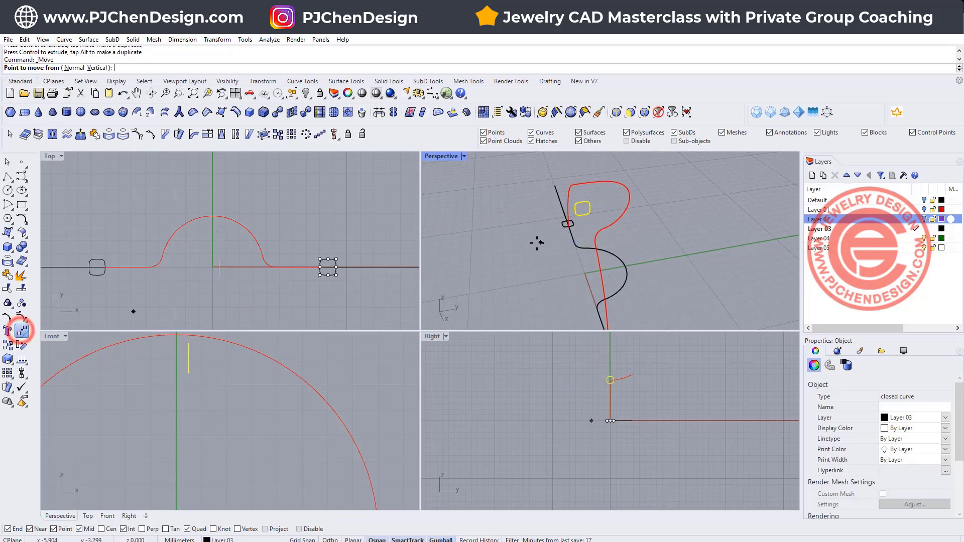
{"action": "left_click_drag", "start_coordinate": [581, 209], "coordinate": [611, 206]}
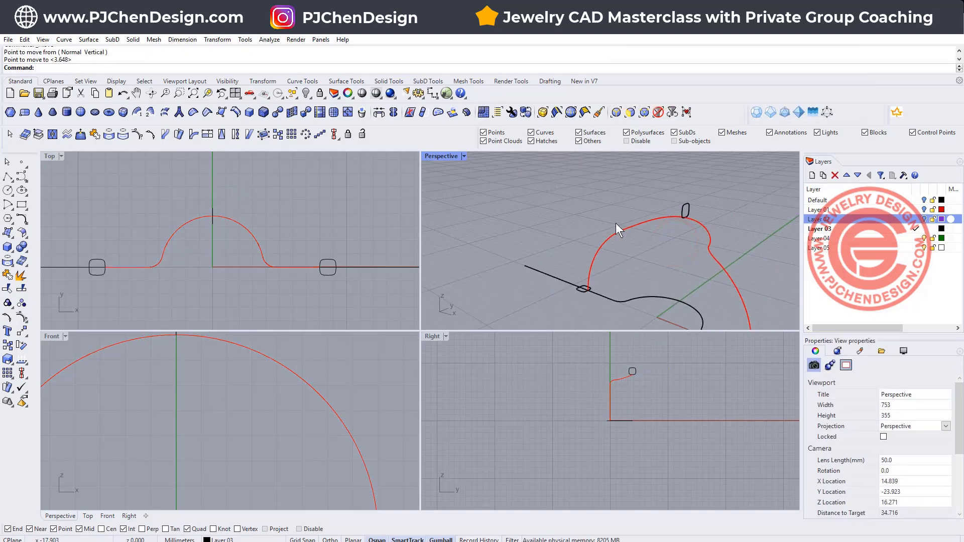
{"action": "double_click", "coordinate": [440, 156]}
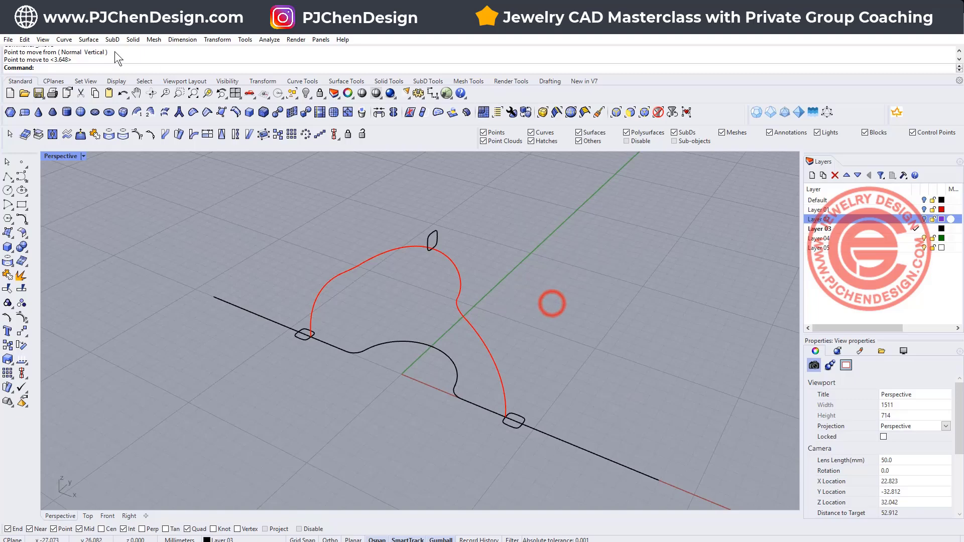
Step: Sweep a new tube along the arch through all three profiles with aligned seams, then shift the end profile
{"action": "left_click", "coordinate": [88, 39]}
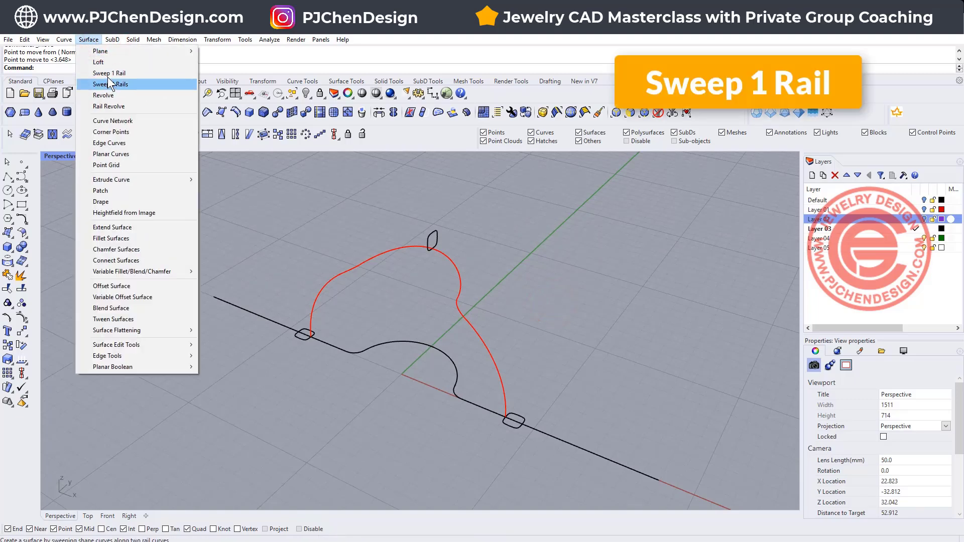
{"action": "left_click", "coordinate": [109, 73]}
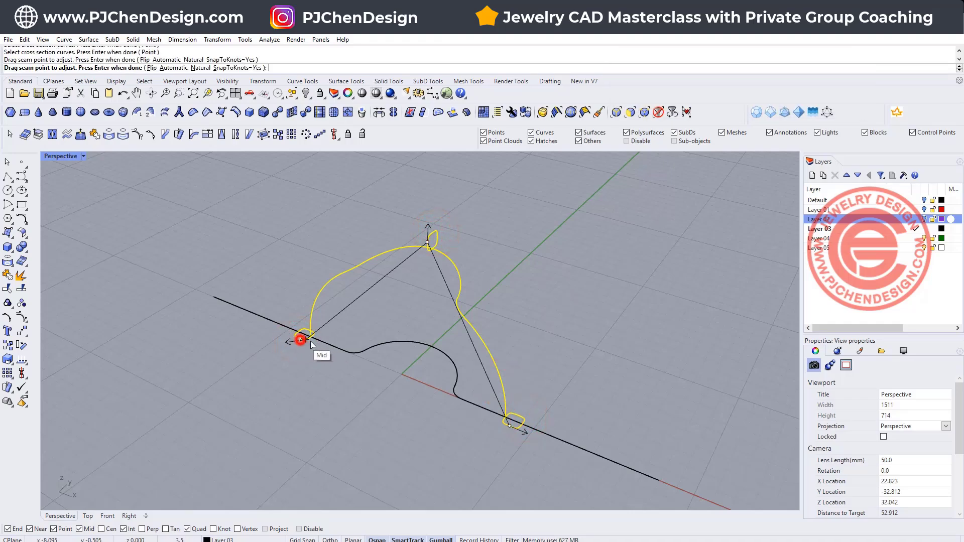
{"action": "left_click_drag", "start_coordinate": [301, 341], "coordinate": [424, 244]}
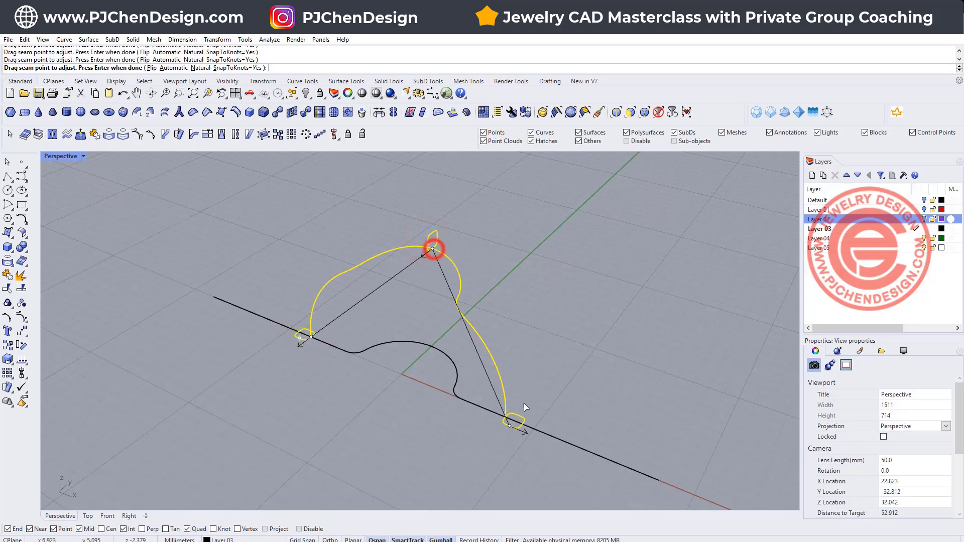
{"action": "left_click_drag", "start_coordinate": [433, 249], "coordinate": [505, 412]}
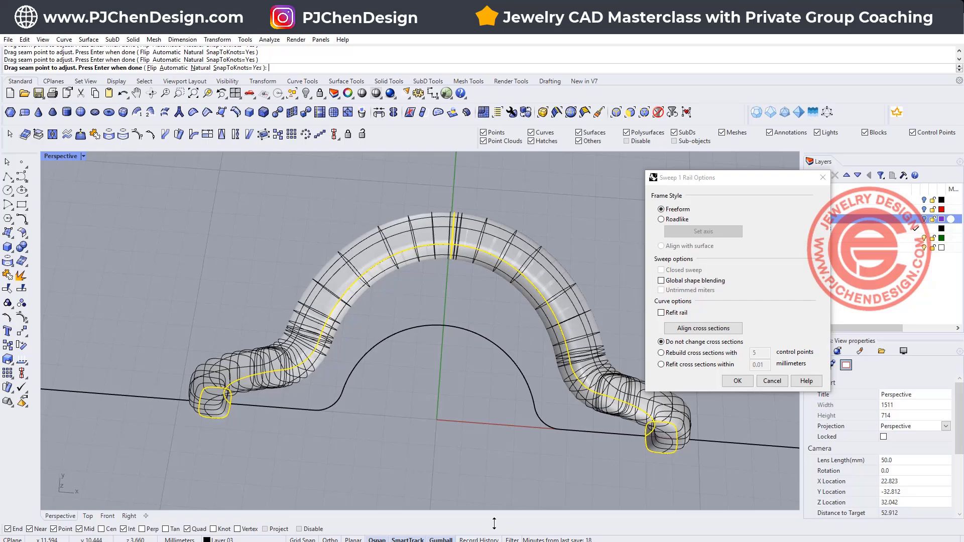
{"action": "left_click", "coordinate": [738, 381]}
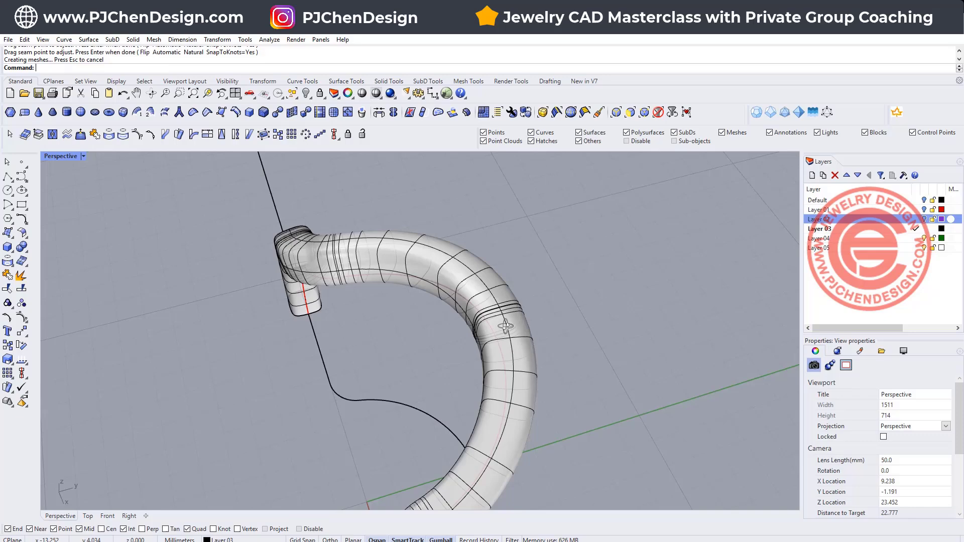
{"action": "left_click", "coordinate": [504, 308]}
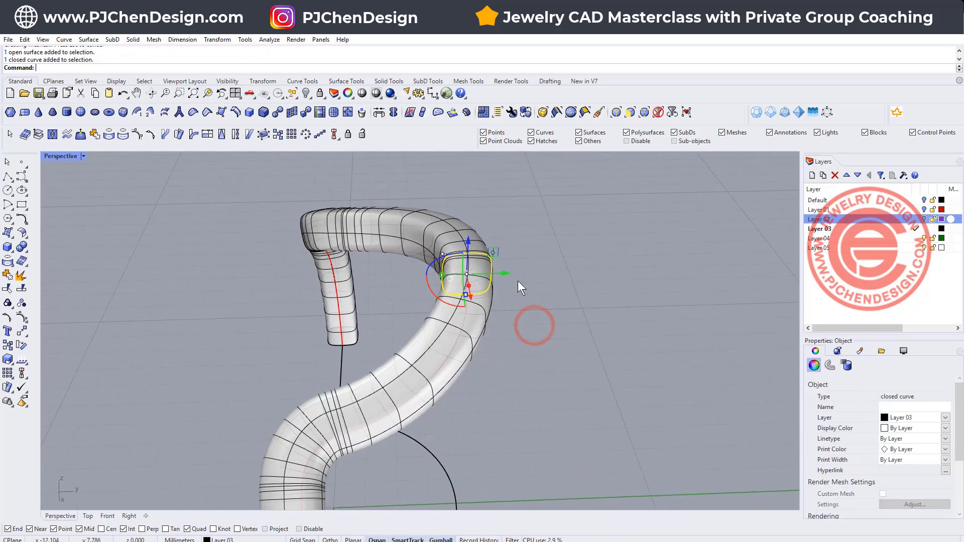
{"action": "left_click_drag", "start_coordinate": [523, 286], "coordinate": [618, 362]}
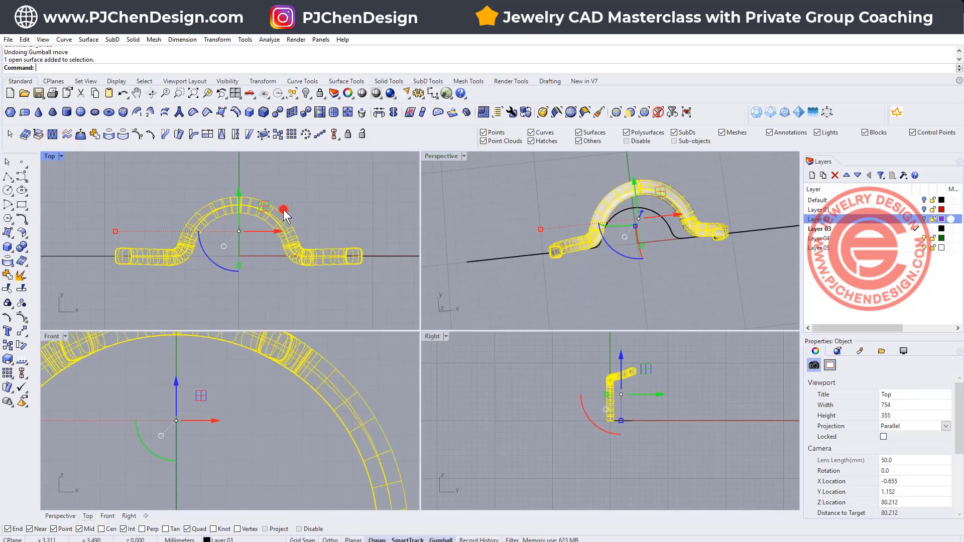
Step: Hide the swept tube and red guide curve, then maximize the Top view
{"action": "left_click", "coordinate": [306, 92]}
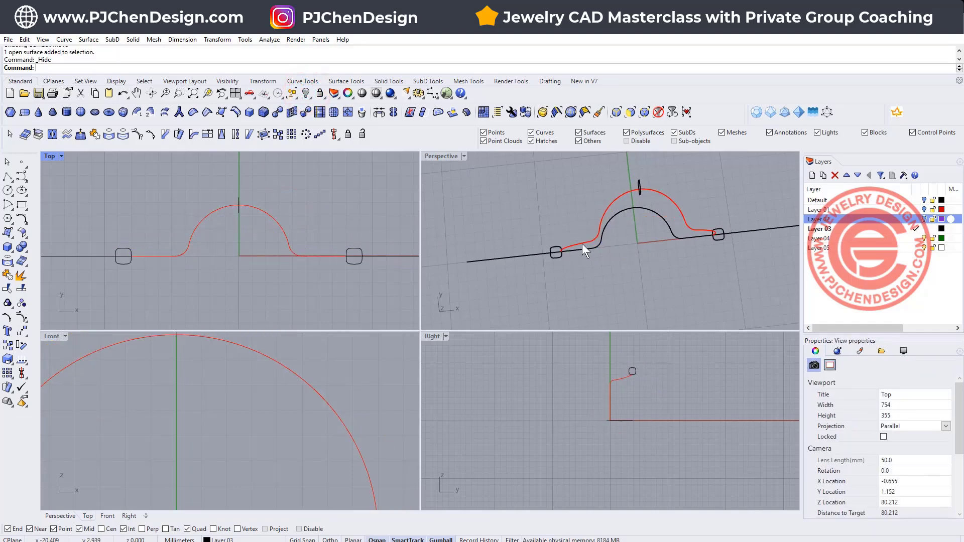
{"action": "left_click", "coordinate": [308, 93]}
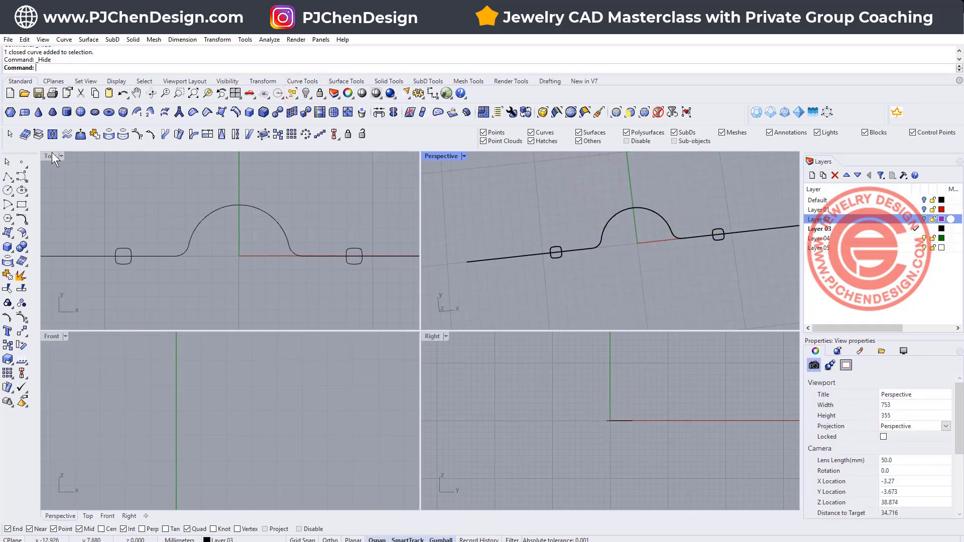
{"action": "double_click", "coordinate": [49, 155]}
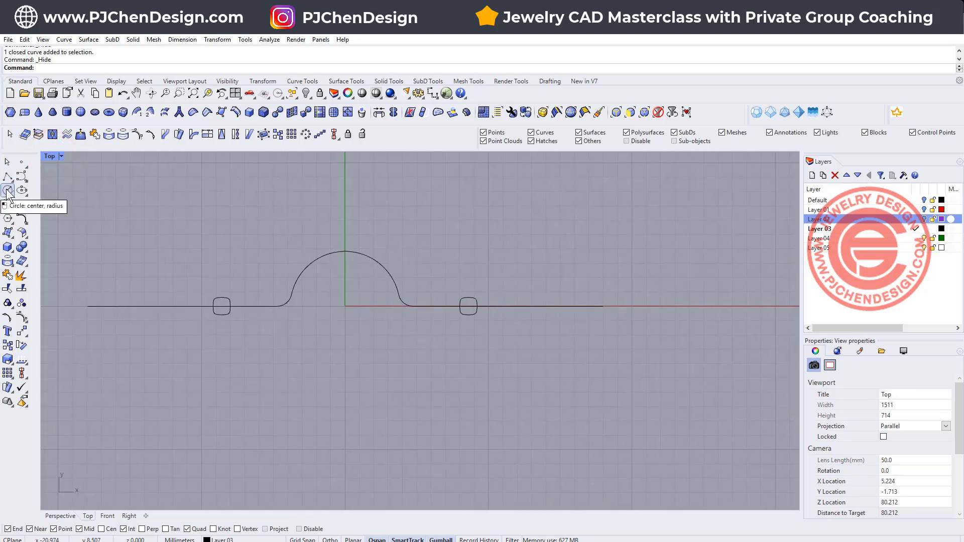
Step: Draw a circle centred on the origin with Circle: center, radius
{"action": "left_click", "coordinate": [9, 191]}
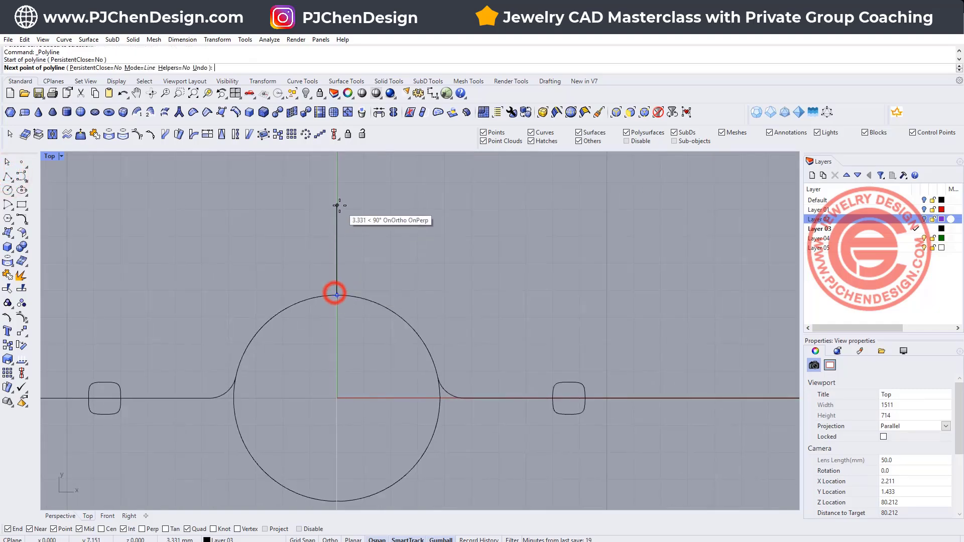
{"action": "mouse_move", "coordinate": [336, 196]}
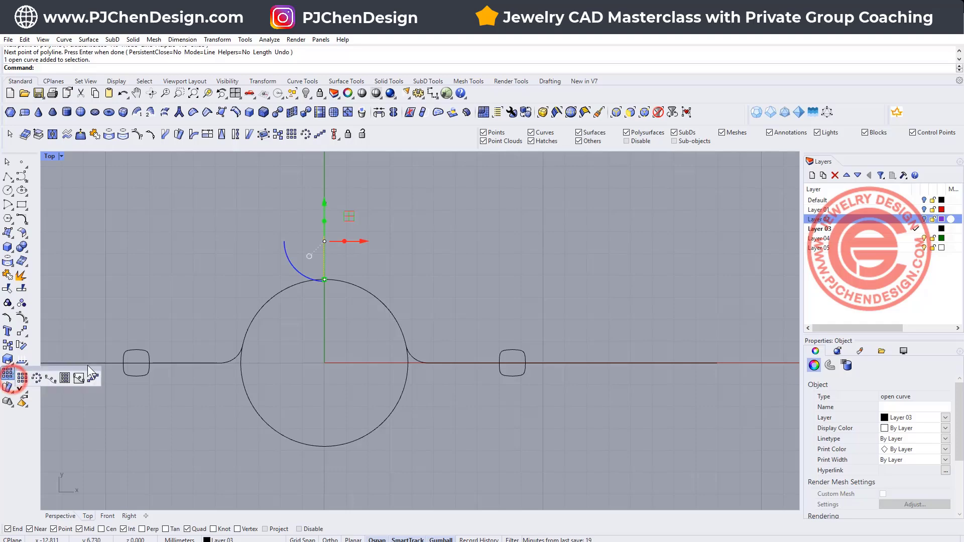
Step: ArrayPolar the vertical line around the origin with 12 items over 360°
{"action": "left_click", "coordinate": [10, 379]}
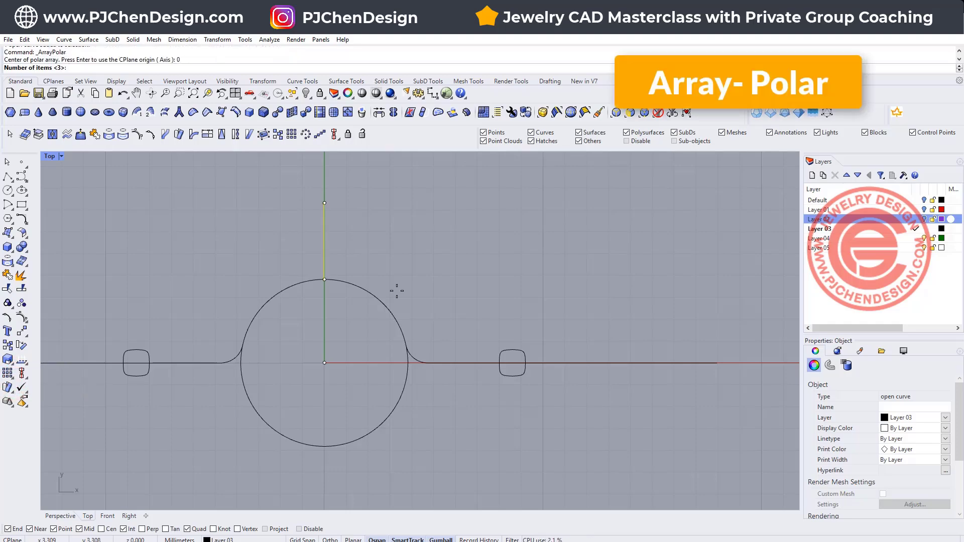
{"action": "type", "text": "12"}
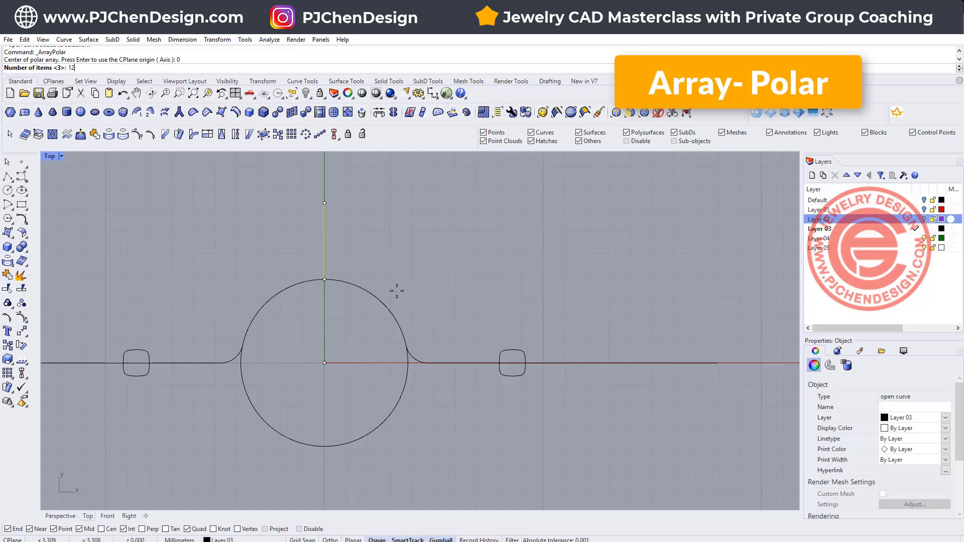
{"action": "key", "text": "Enter"}
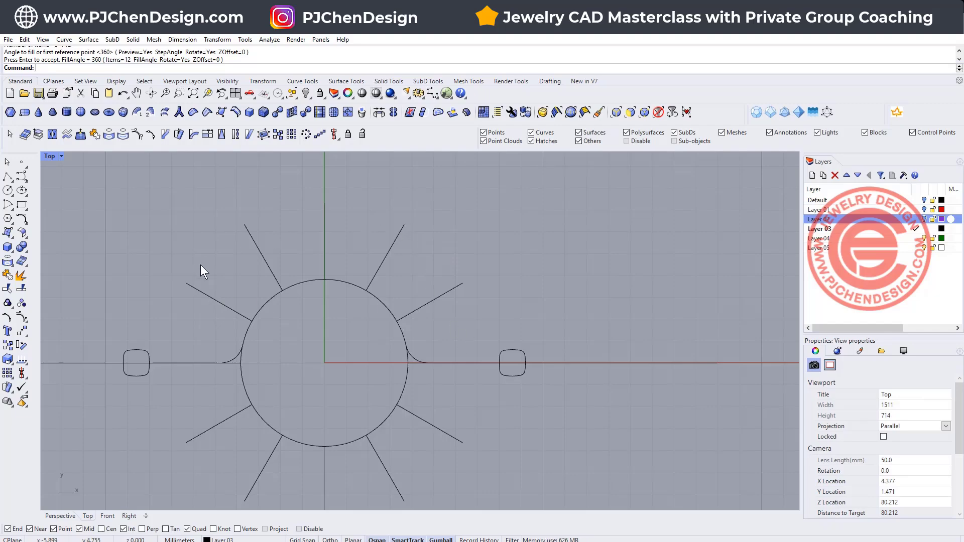
{"action": "mouse_move", "coordinate": [361, 275]}
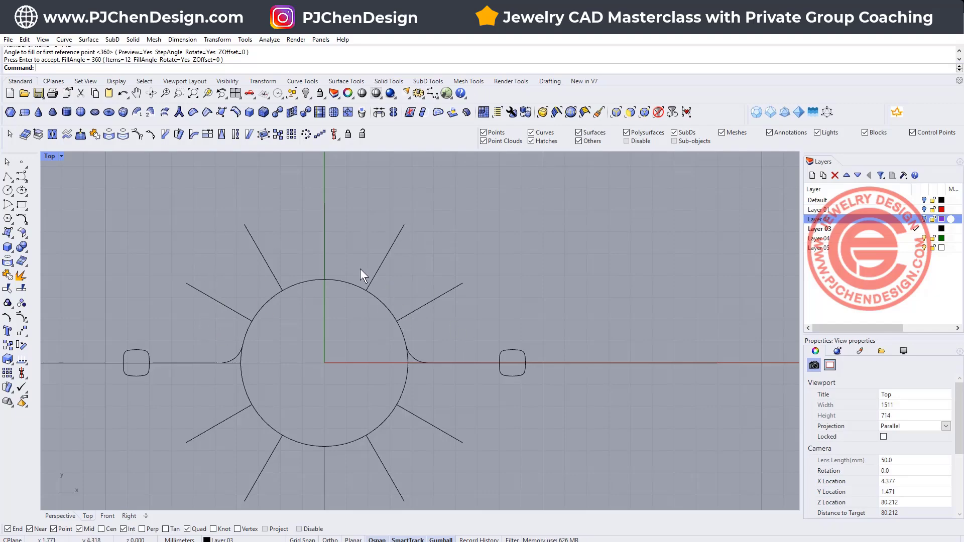
Step: Select the circle beneath the rays, resolving it through the selection menu
{"action": "left_click", "coordinate": [347, 310]}
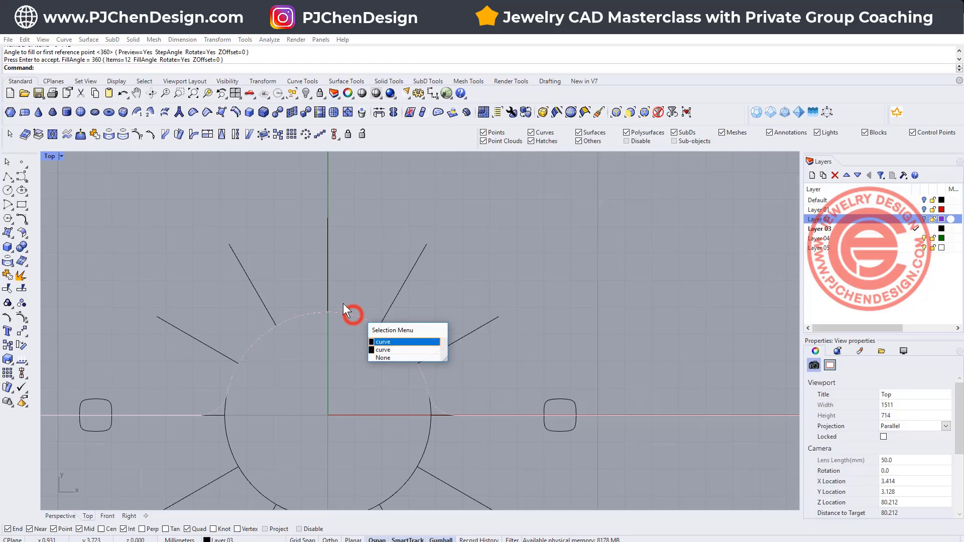
{"action": "left_click", "coordinate": [382, 357]}
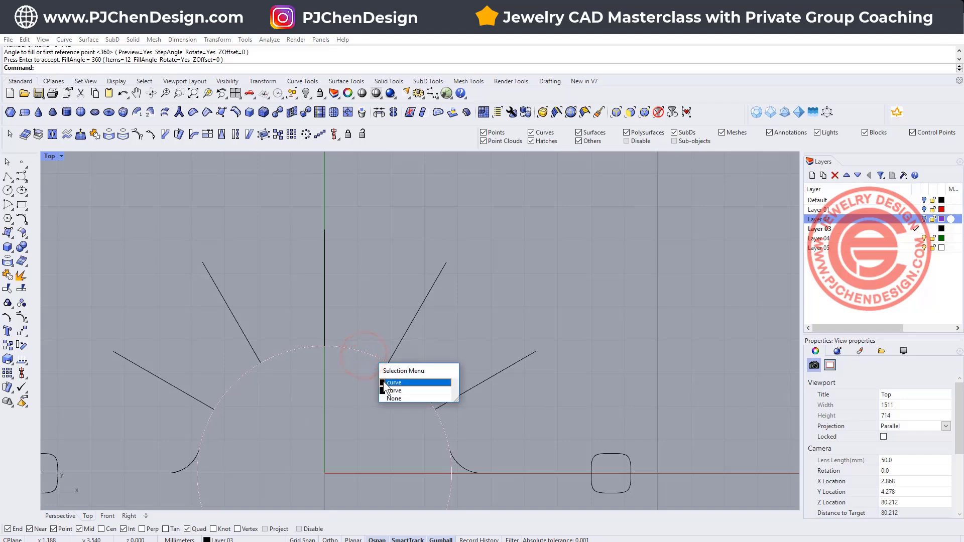
{"action": "left_click", "coordinate": [393, 383]}
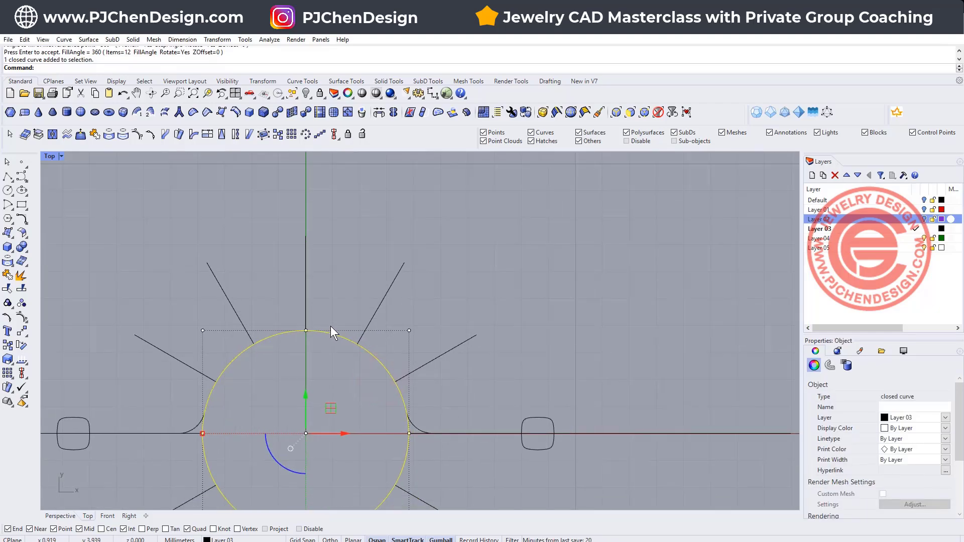
Step: Start Split on the circle to cut it at the radial lines
{"action": "left_click", "coordinate": [20, 285]}
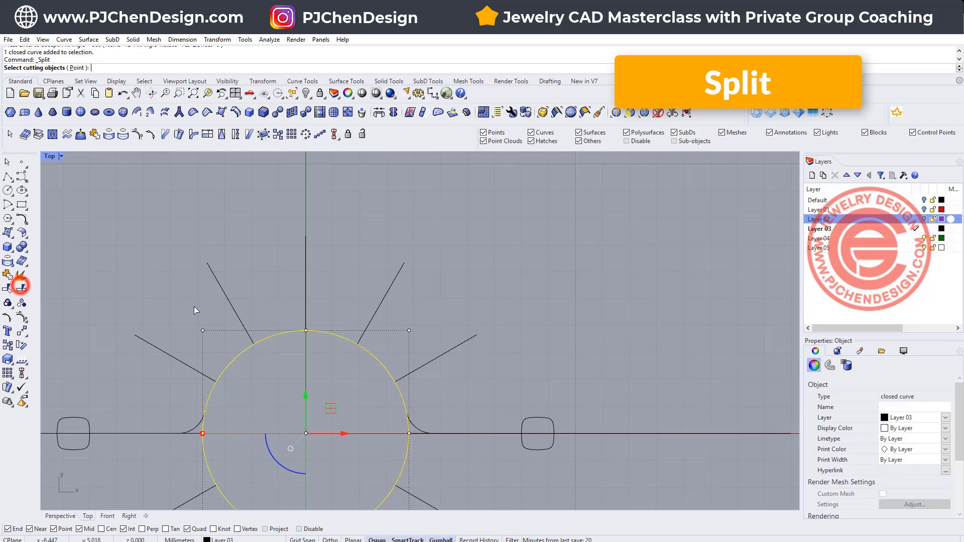
{"action": "mouse_move", "coordinate": [307, 291]}
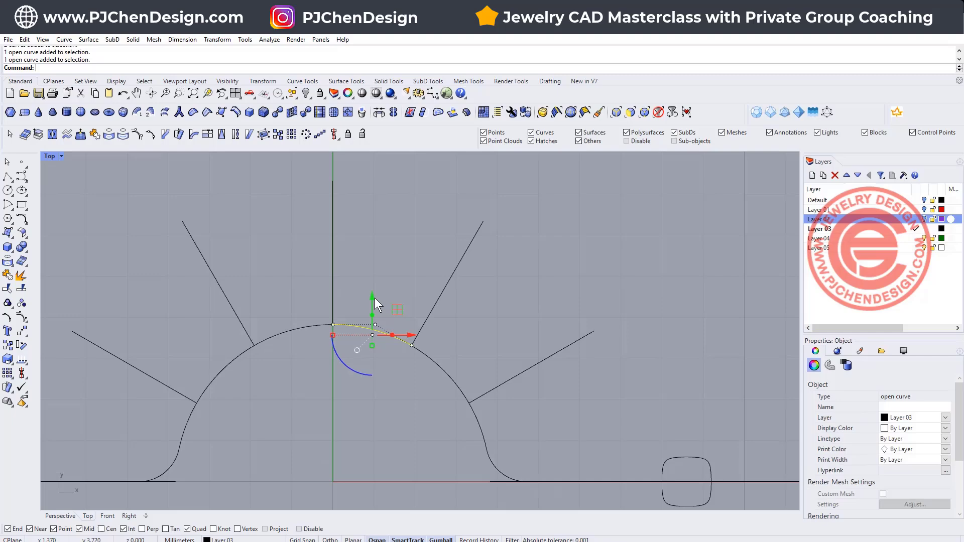
{"action": "mouse_move", "coordinate": [152, 241]}
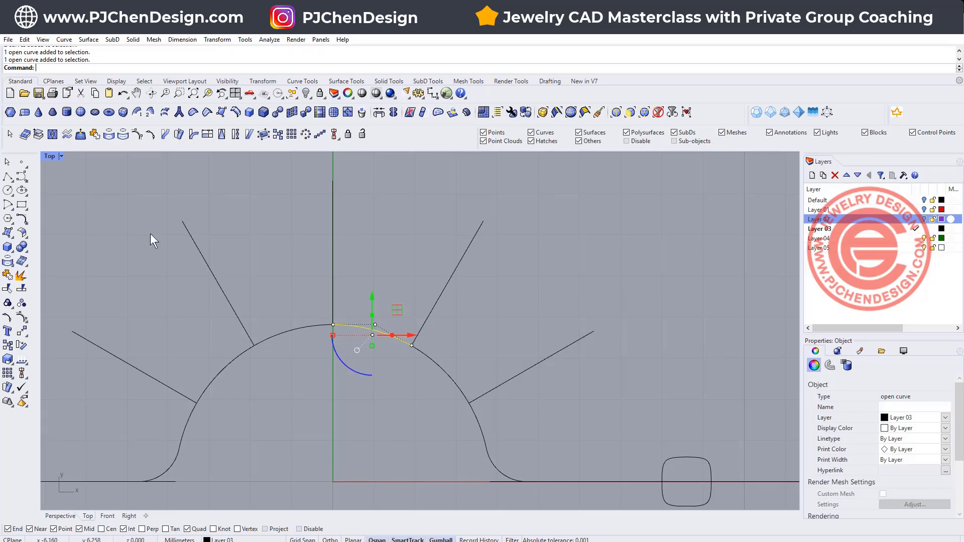
Step: Divide the top arc and draw short rays from its division points, deleting a stray one
{"action": "type", "text": "Divide"}
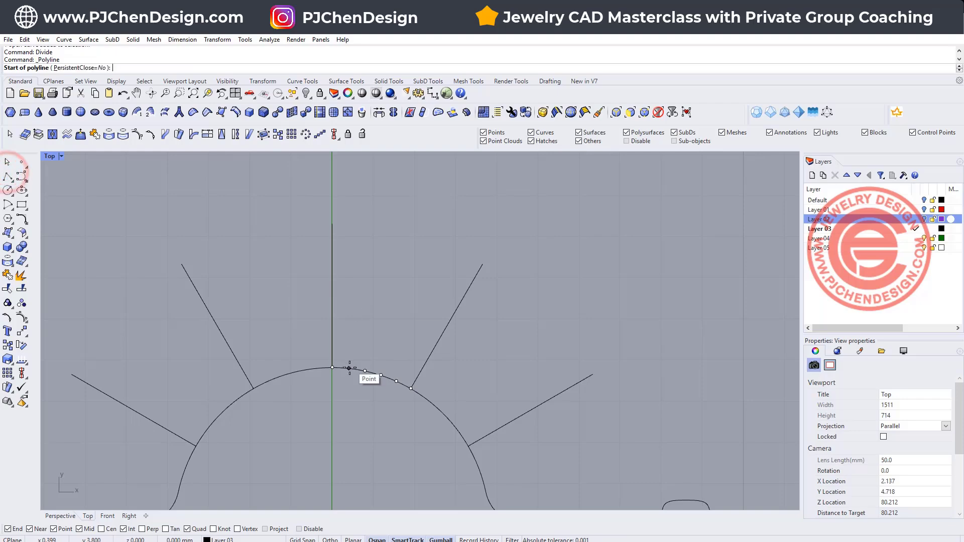
{"action": "left_click", "coordinate": [333, 368]}
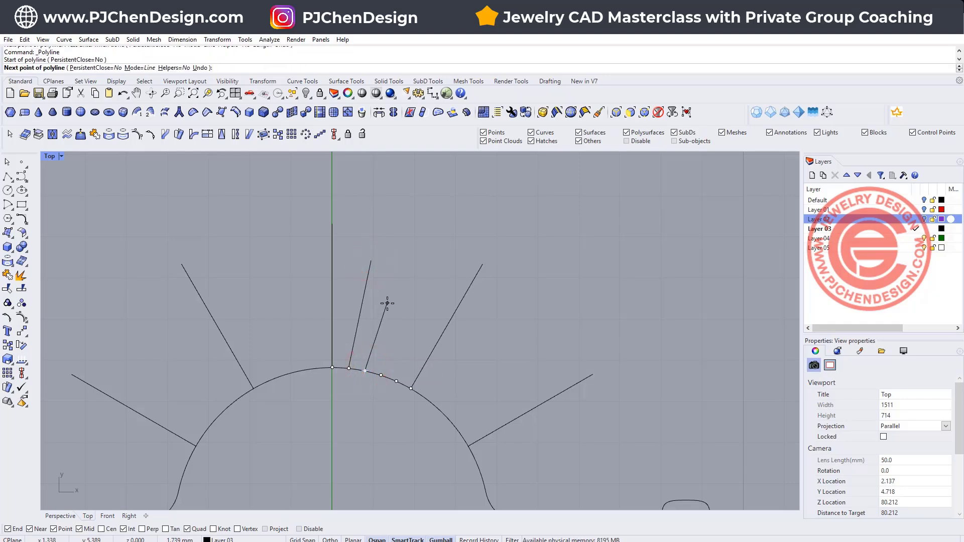
{"action": "left_click", "coordinate": [386, 305]}
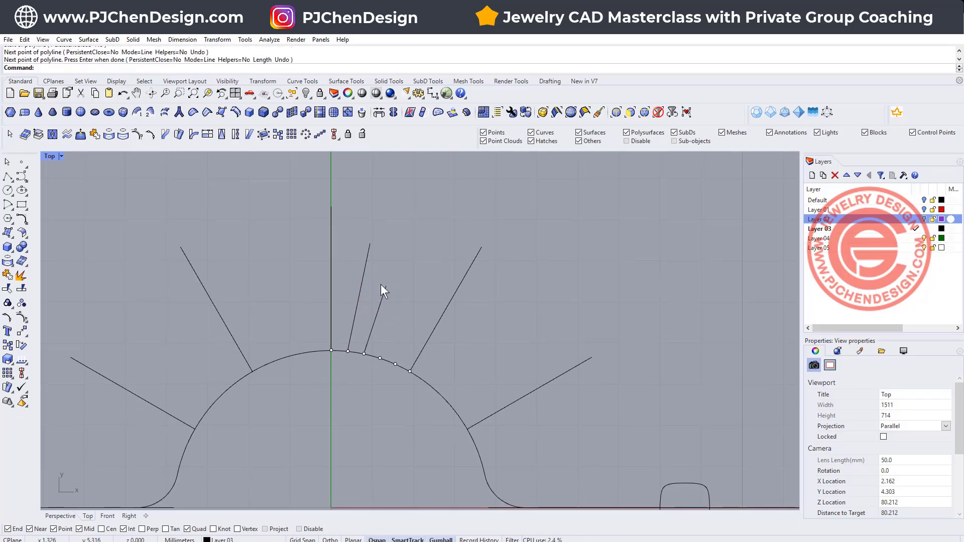
{"action": "left_click", "coordinate": [393, 362]}
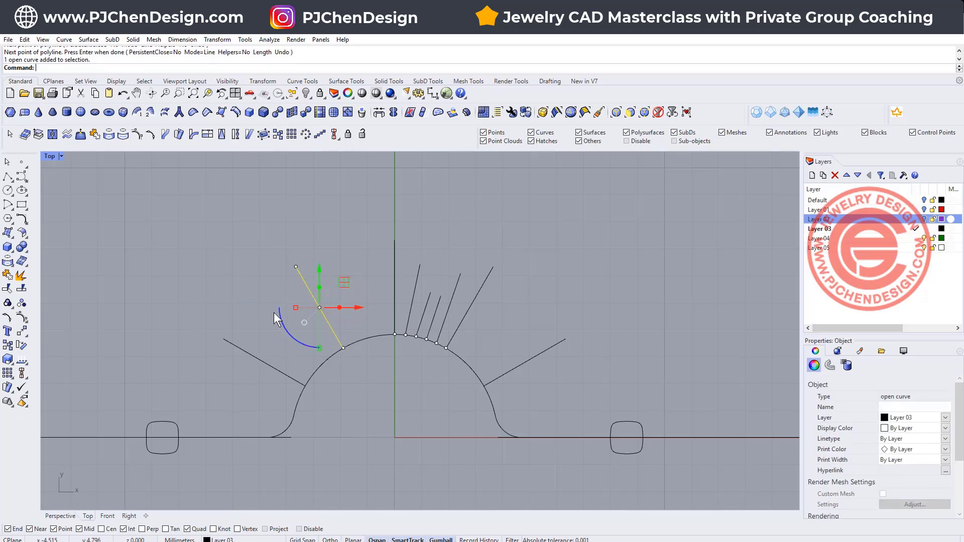
{"action": "key", "text": "Delete"}
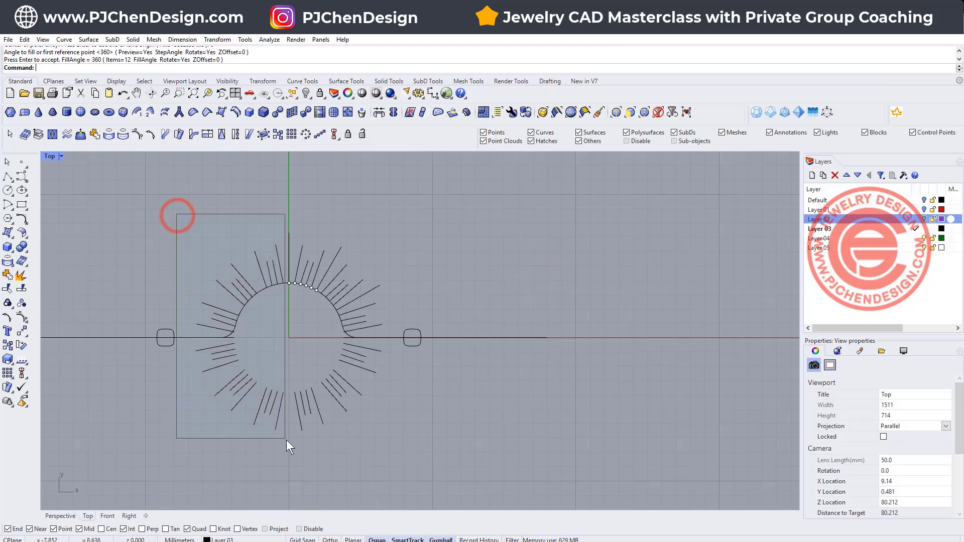
Step: Delete the unwanted rays, keeping the fan over the upper-right quarter
{"action": "key", "text": "Delete"}
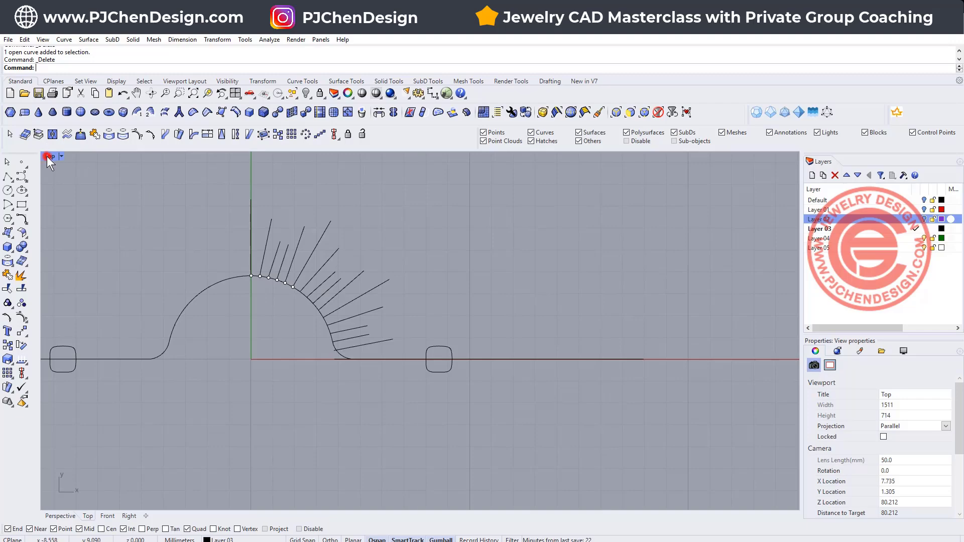
Step: Restore the four-viewport layout and undo the last change before hiding the sweep
{"action": "left_click", "coordinate": [51, 157]}
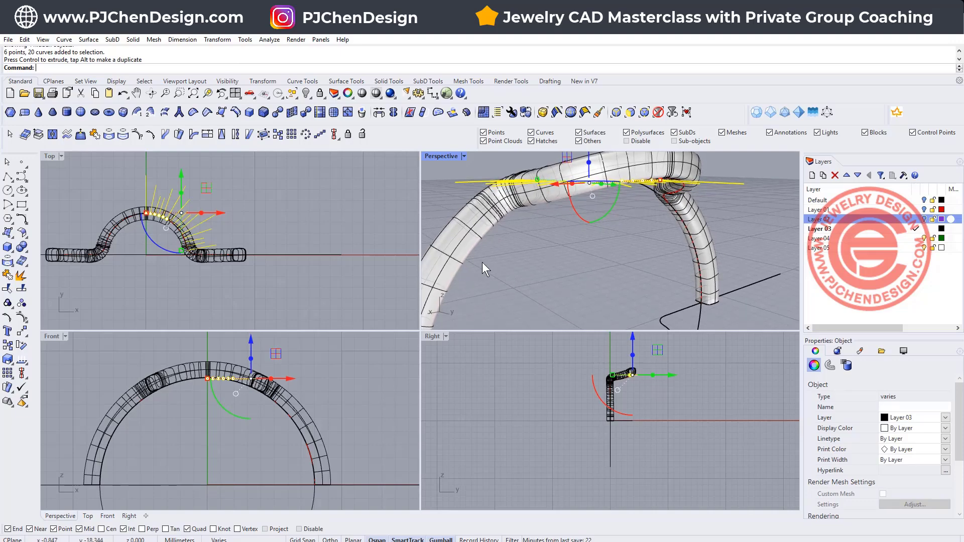
{"action": "key", "text": "ctrl+z"}
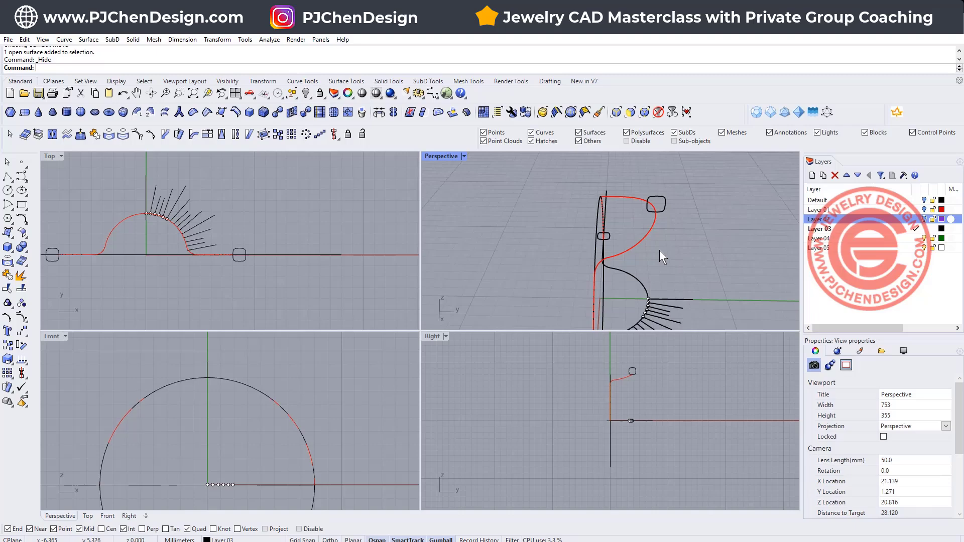
Step: Maximize a viewport, project the rays onto the shank and delete the leftover construction curves
{"action": "double_click", "coordinate": [440, 155]}
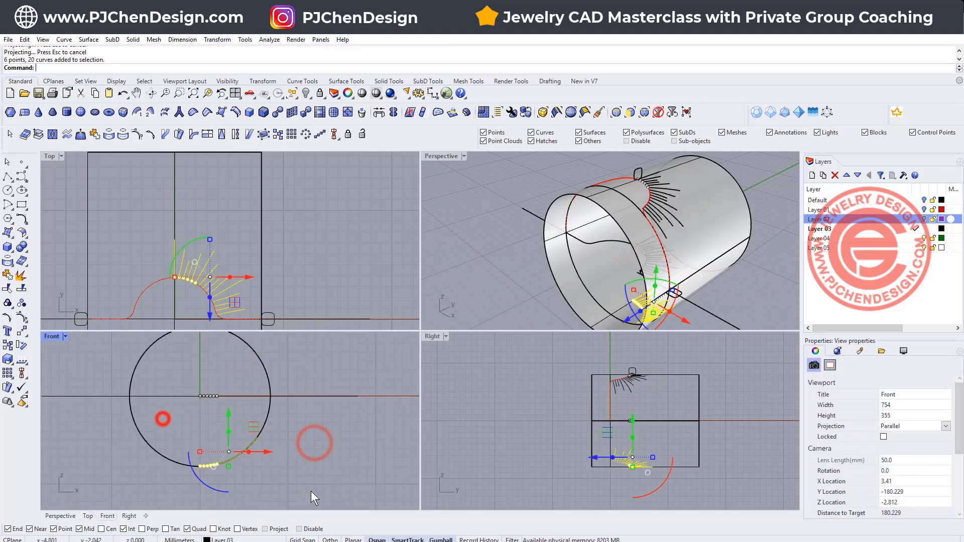
{"action": "key", "text": "Delete"}
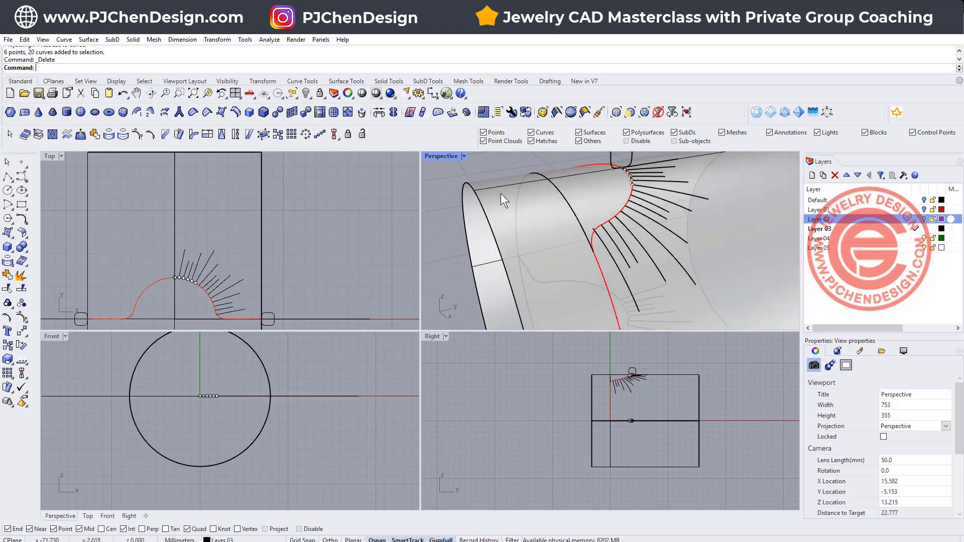
Step: Pipe the selected rays with radius 0.3 and round caps, then undo/hide the result
{"action": "left_click", "coordinate": [504, 190]}
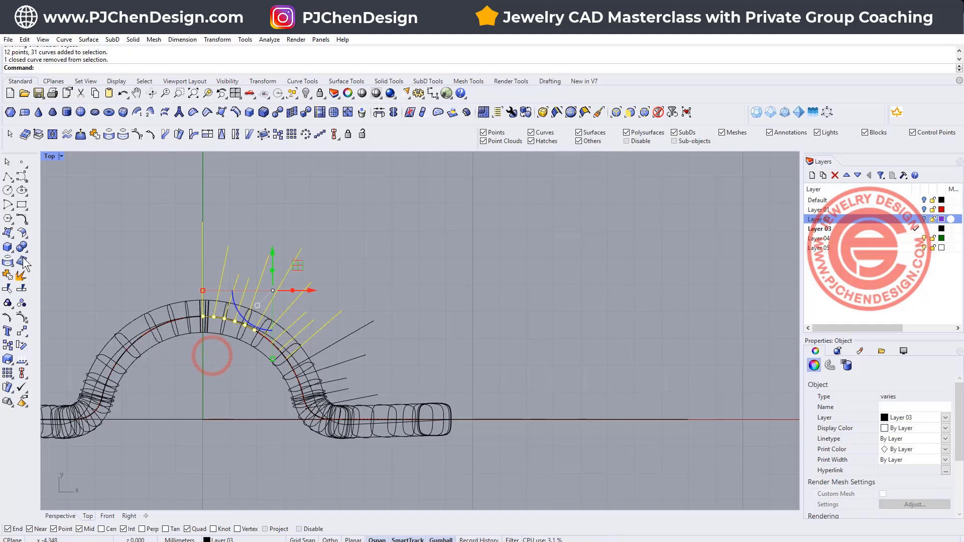
{"action": "left_click", "coordinate": [9, 247]}
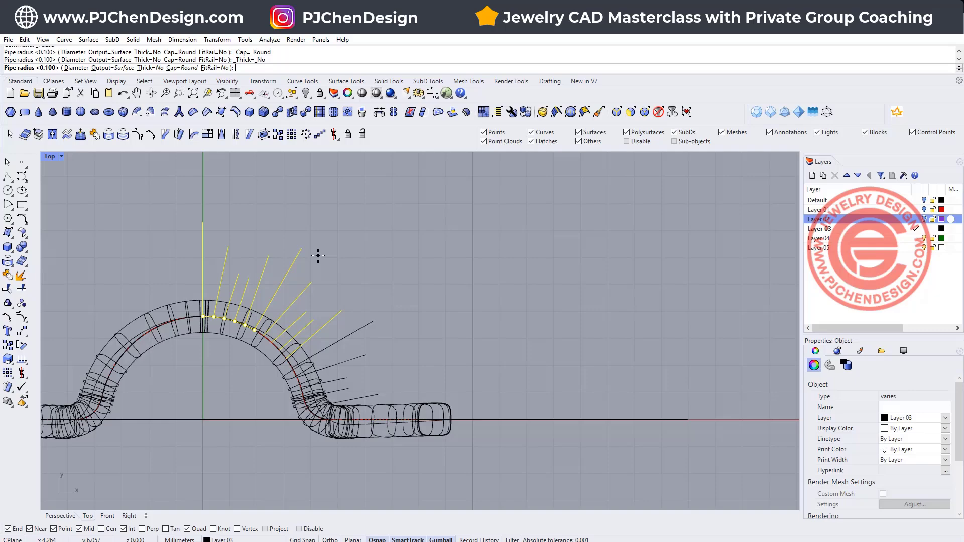
{"action": "mouse_move", "coordinate": [250, 220]}
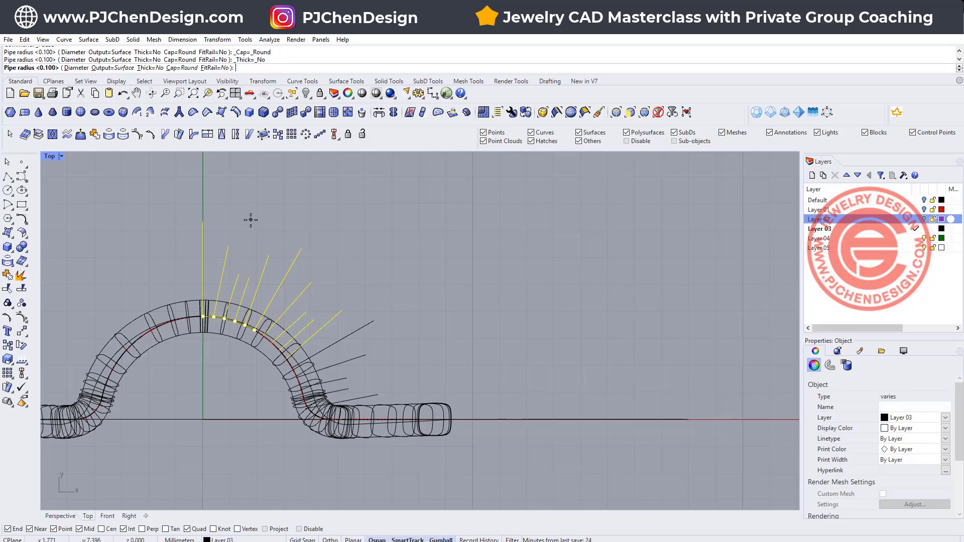
{"action": "type", "text": "0.3"}
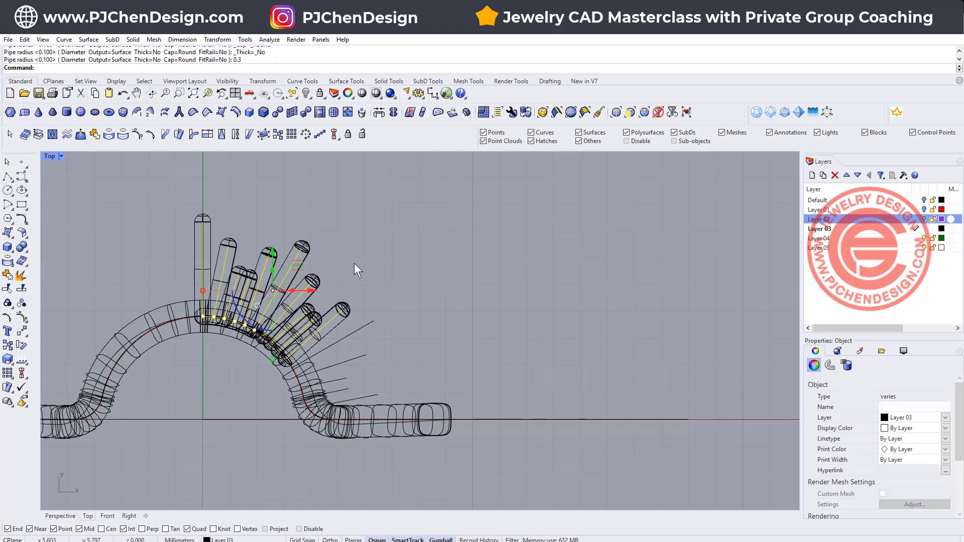
{"action": "mouse_move", "coordinate": [212, 205]}
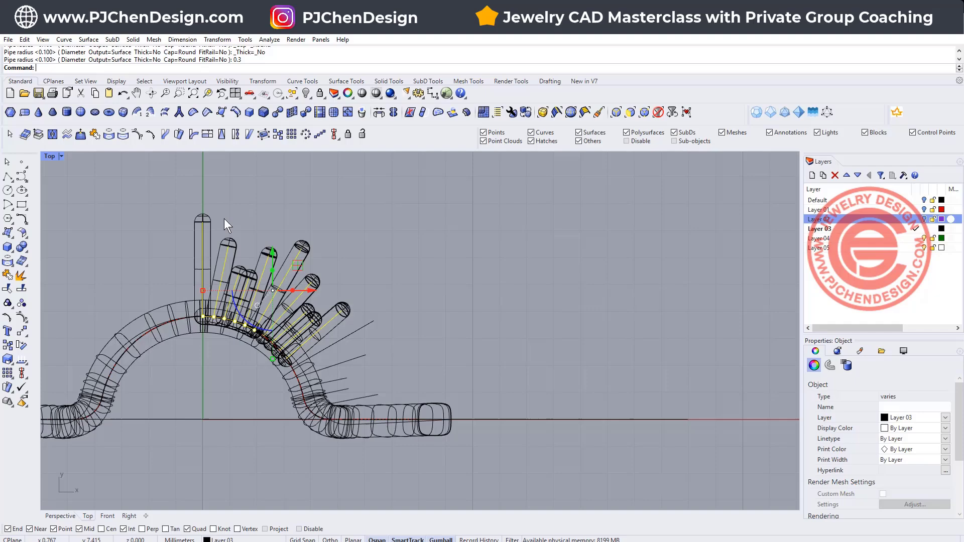
{"action": "key", "text": "ctrl+z"}
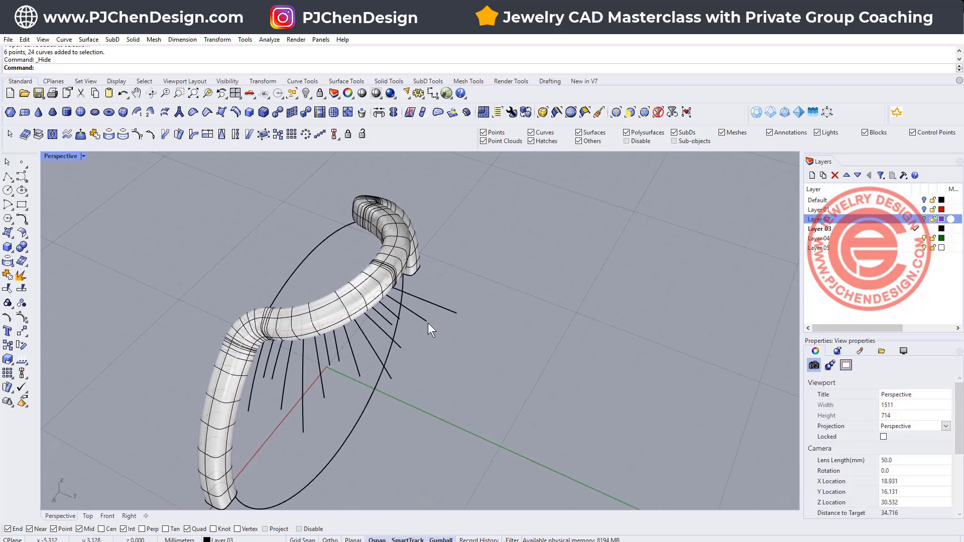
Step: Build tapered pipes along the rays with start radius 0.4 and end radius 0.2
{"action": "left_click", "coordinate": [421, 307]}
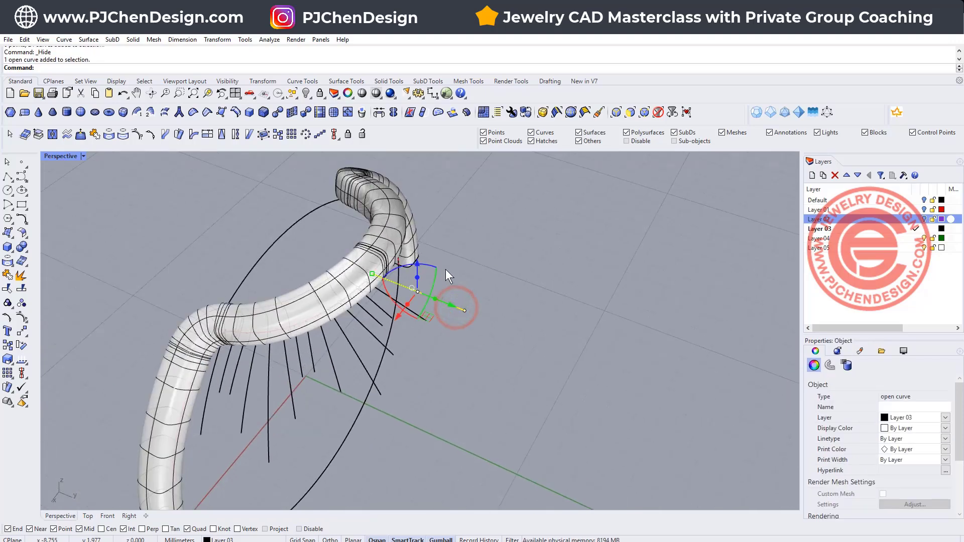
{"action": "left_click", "coordinate": [8, 248]}
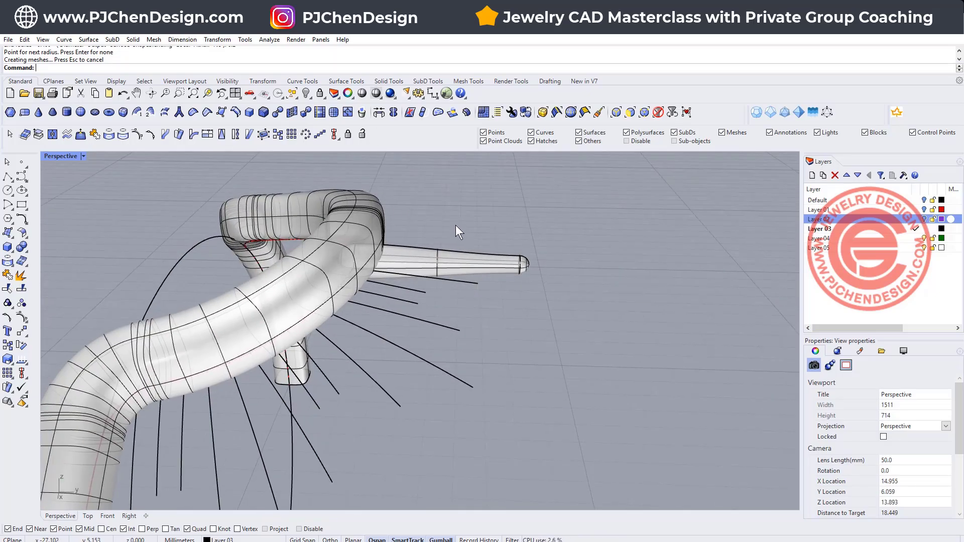
{"action": "left_click_drag", "start_coordinate": [458, 231], "coordinate": [440, 298]}
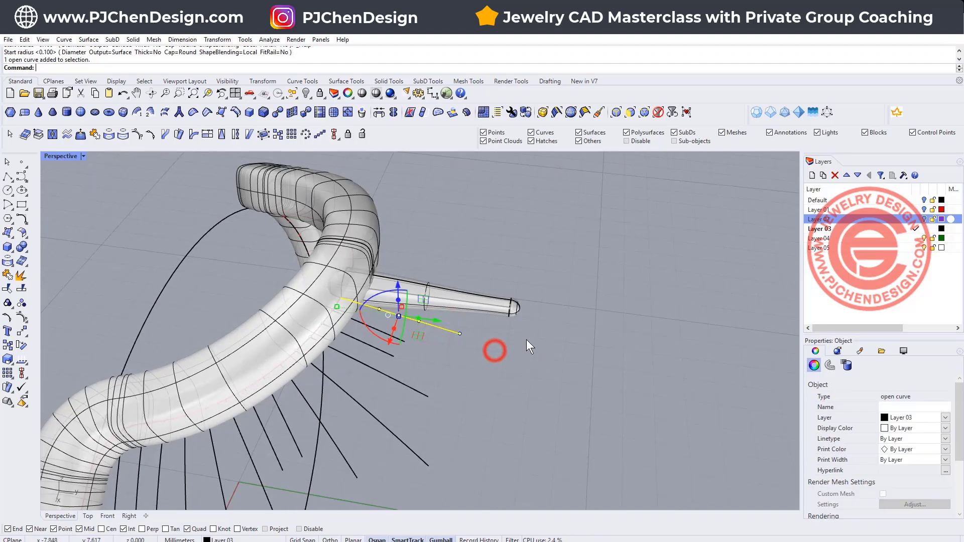
{"action": "type", "text": "0.4"}
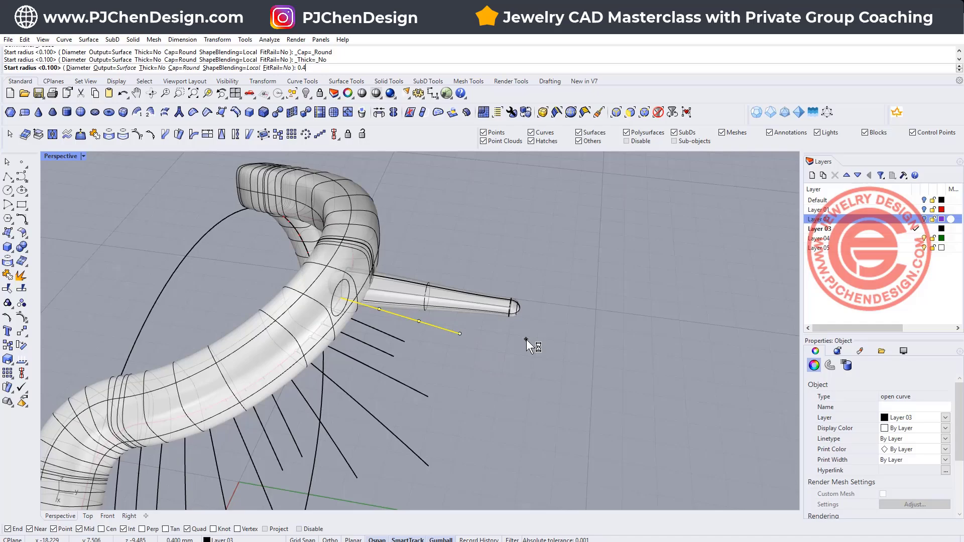
{"action": "type", "text": "0.2"}
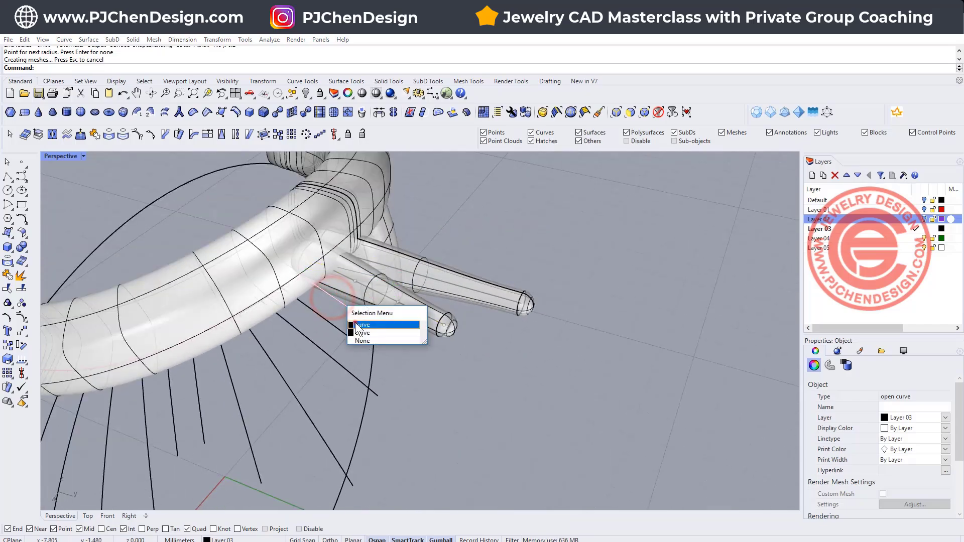
{"action": "left_click", "coordinate": [363, 325]}
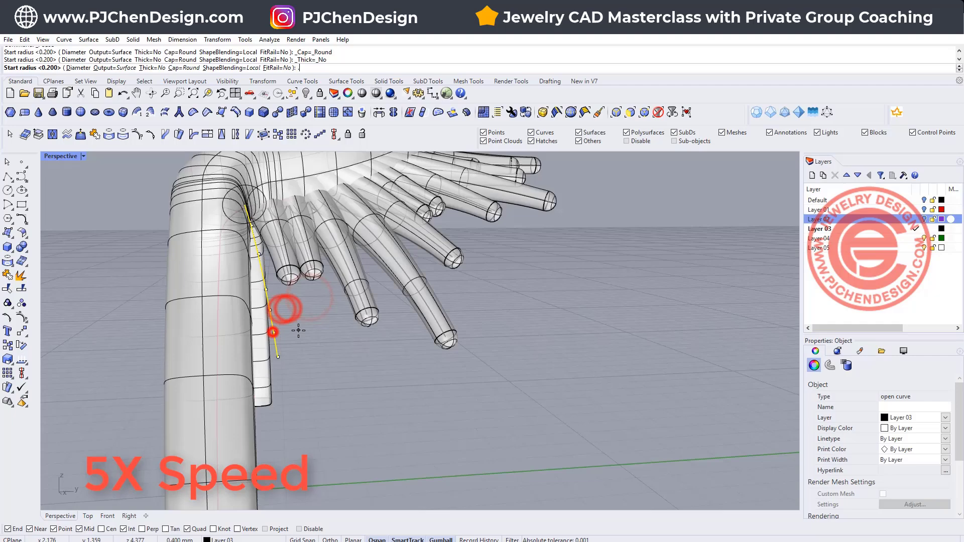
Step: Hide the ray curves and show the shank with its tapered pipes in Ghosted display
{"action": "left_click", "coordinate": [236, 112]}
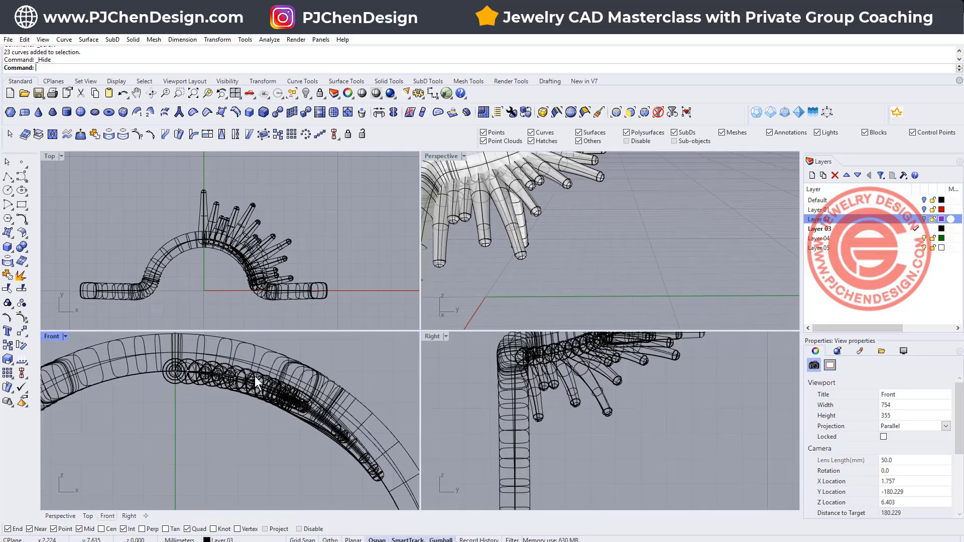
{"action": "left_click", "coordinate": [258, 382]}
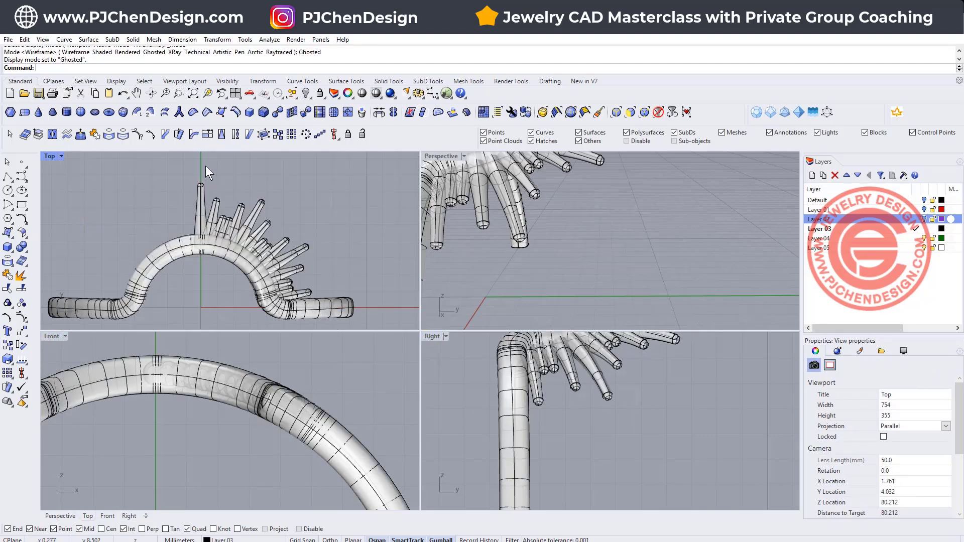
Step: Mirror the tapered pipes to the left side, union them with the shank, and remove leftover ray curves
{"action": "left_click", "coordinate": [221, 209]}
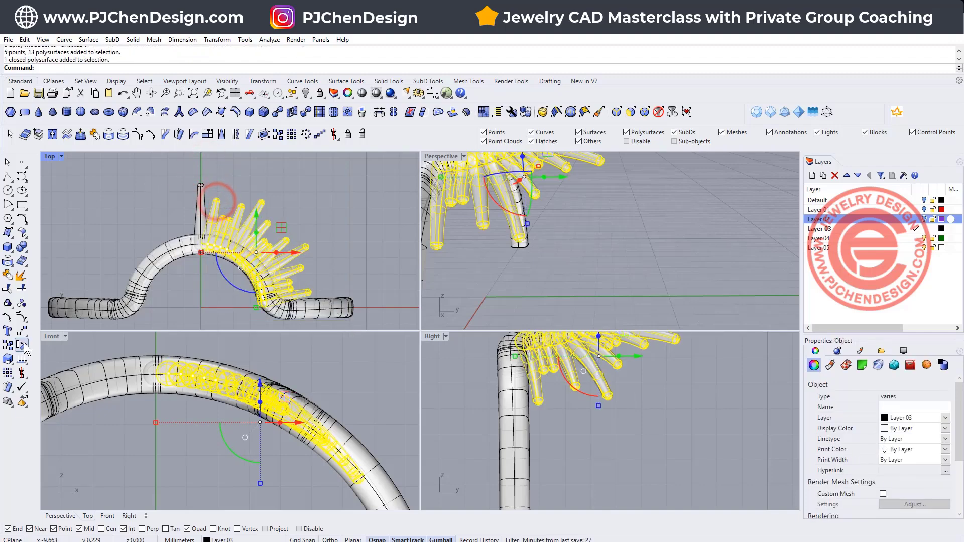
{"action": "left_click", "coordinate": [21, 344]}
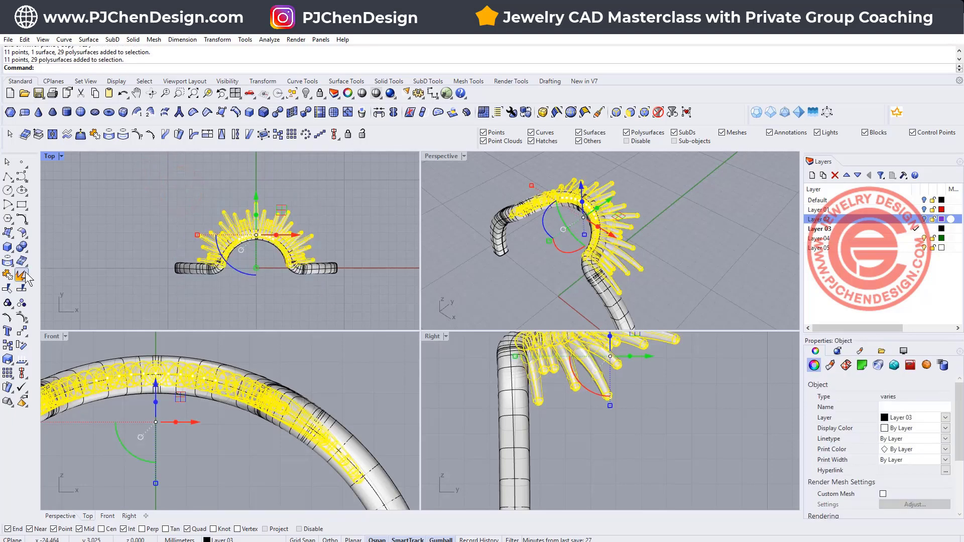
{"action": "left_click", "coordinate": [23, 247]}
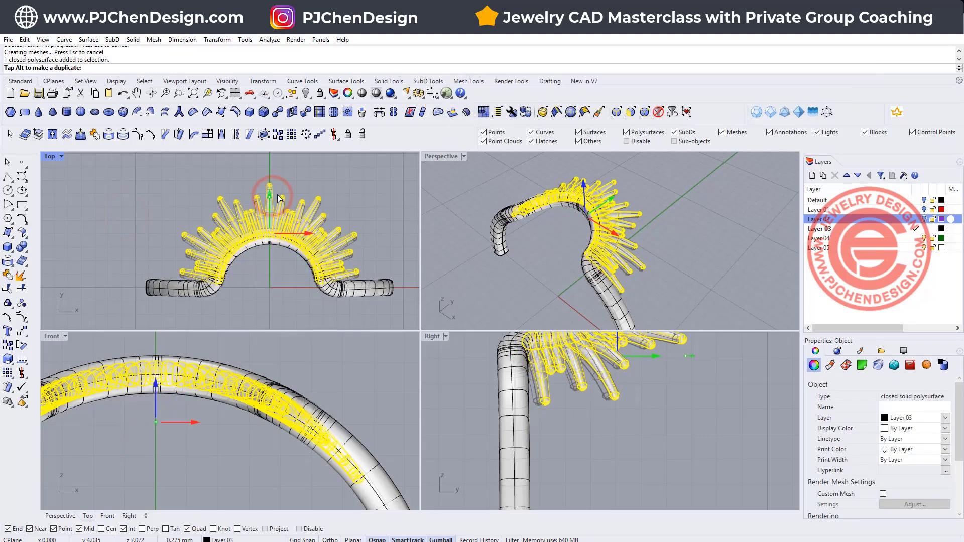
{"action": "key", "text": "ctrl+z"}
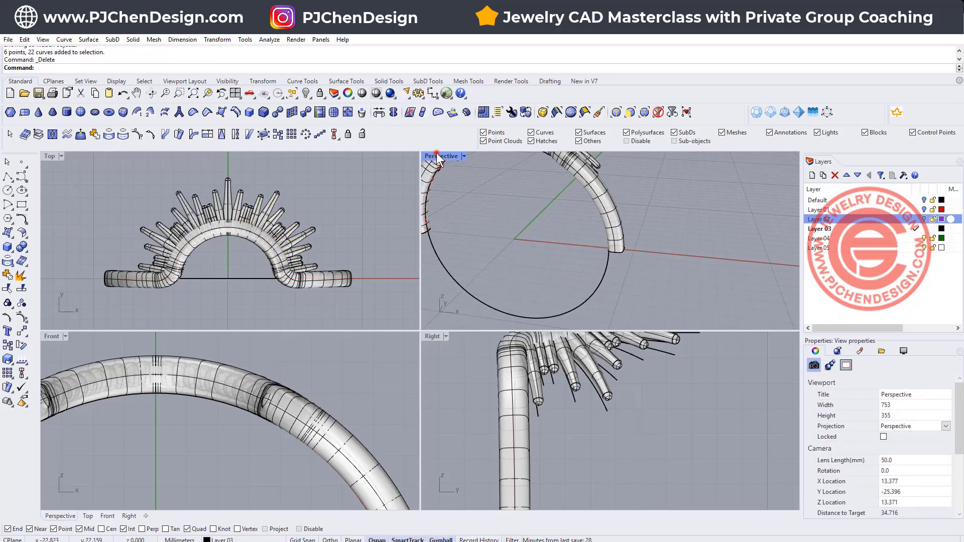
Step: Sweep 1 Rail along the bottom circle using the shank's end edge as cross-section
{"action": "double_click", "coordinate": [440, 156]}
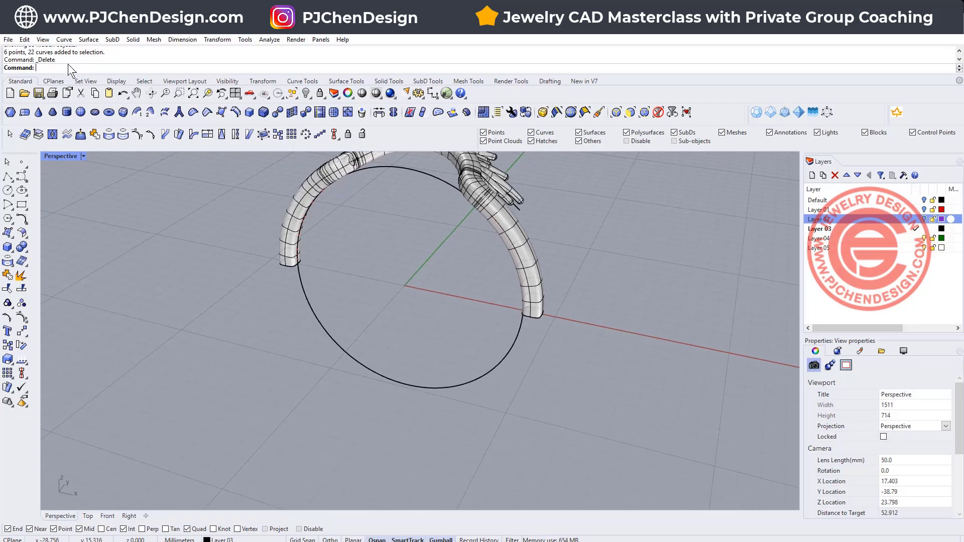
{"action": "left_click", "coordinate": [88, 39]}
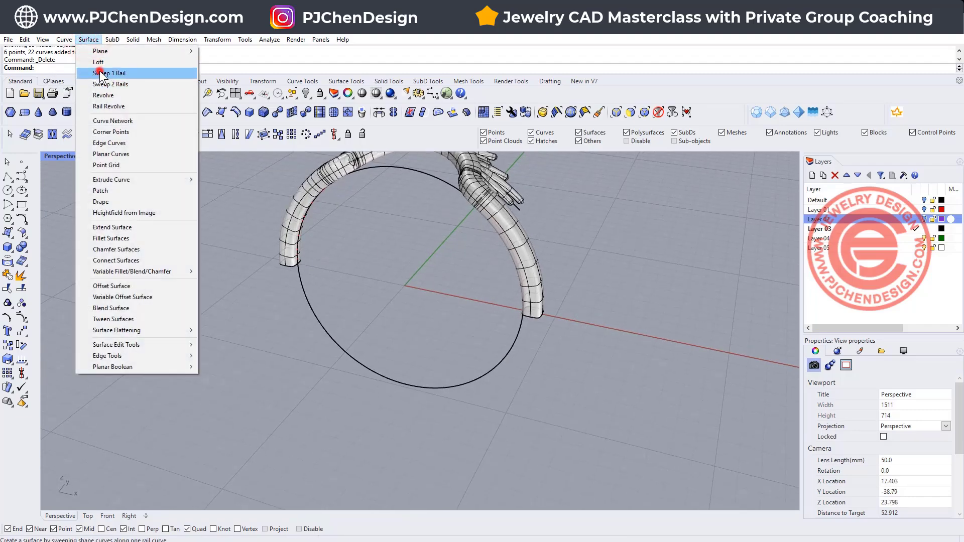
{"action": "left_click", "coordinate": [110, 73]}
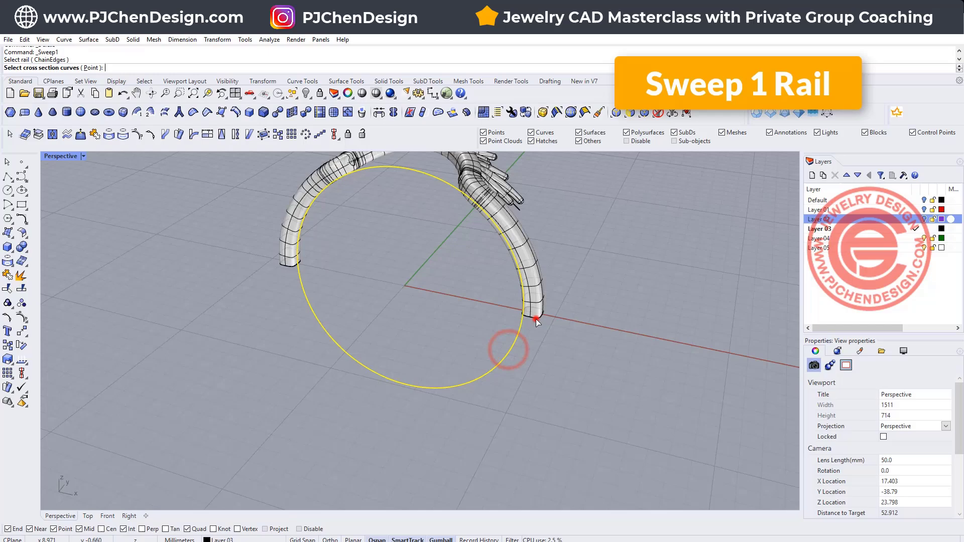
{"action": "left_click", "coordinate": [536, 318]}
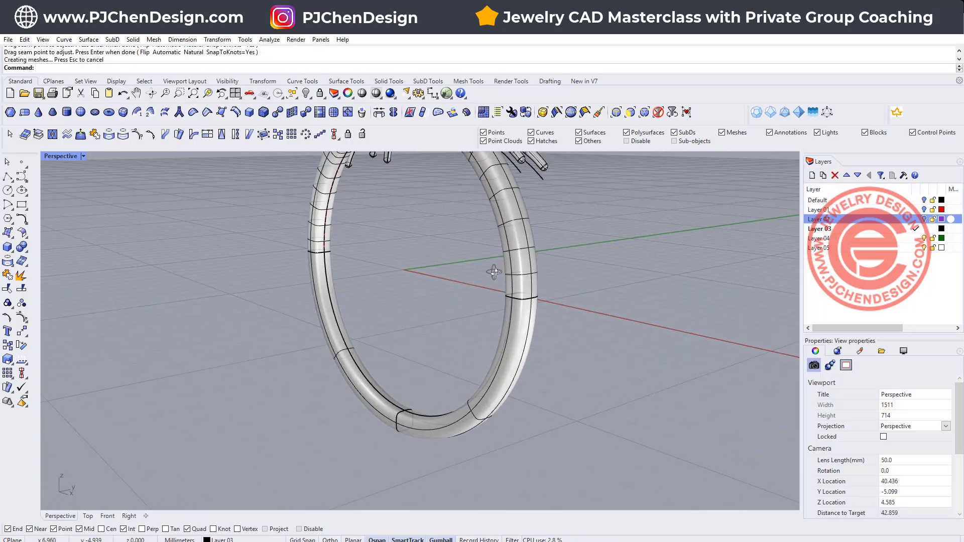
Step: Join the swept band to the shank into one closed solid, accept the History Warning, and begin mirroring the half
{"action": "left_click", "coordinate": [492, 273]}
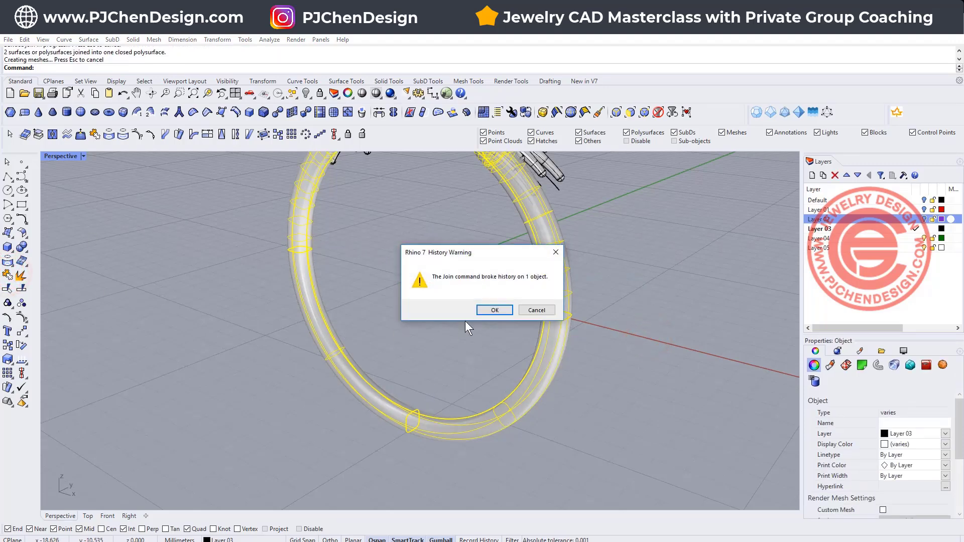
{"action": "left_click", "coordinate": [494, 310]}
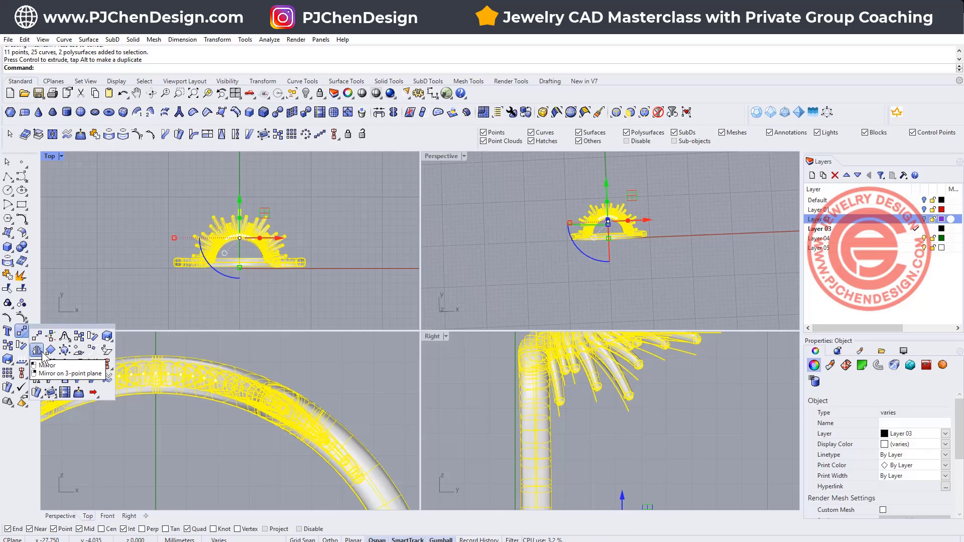
{"action": "left_click", "coordinate": [36, 366]}
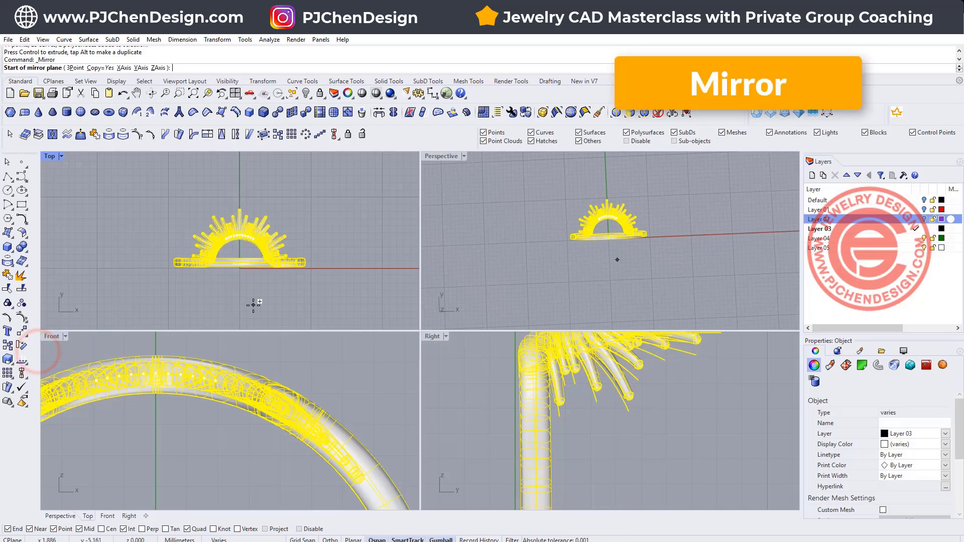